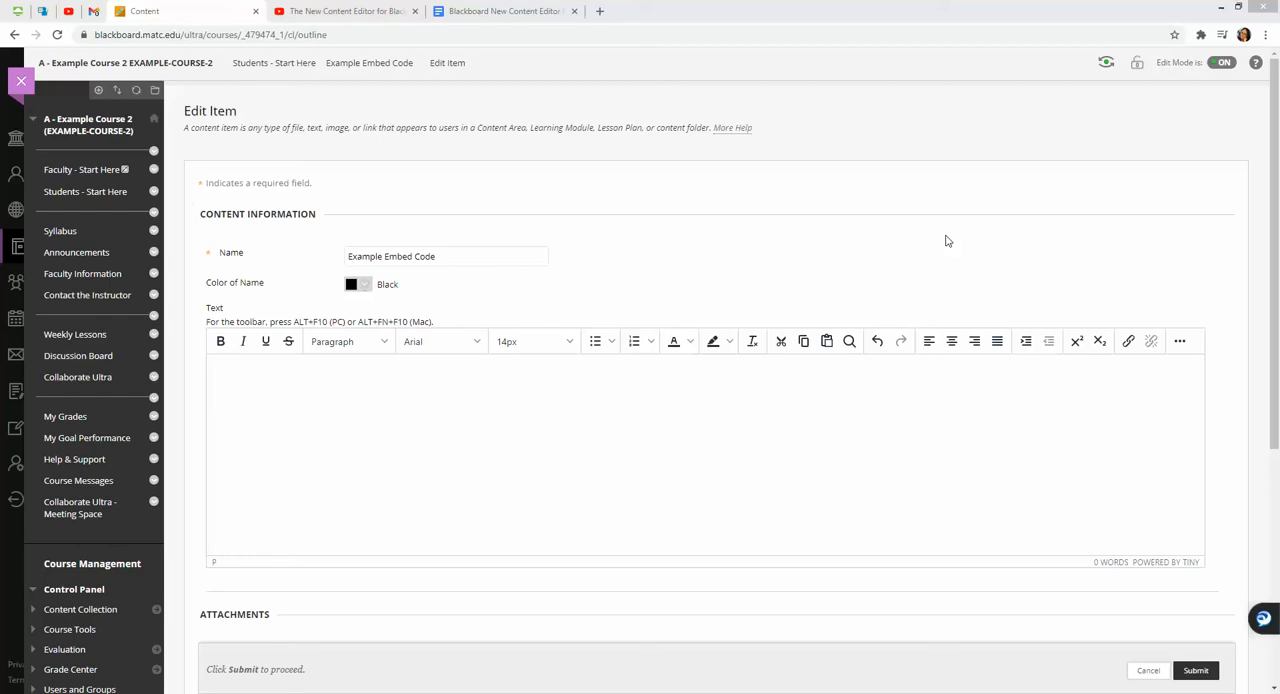
mouse_move(660, 448)
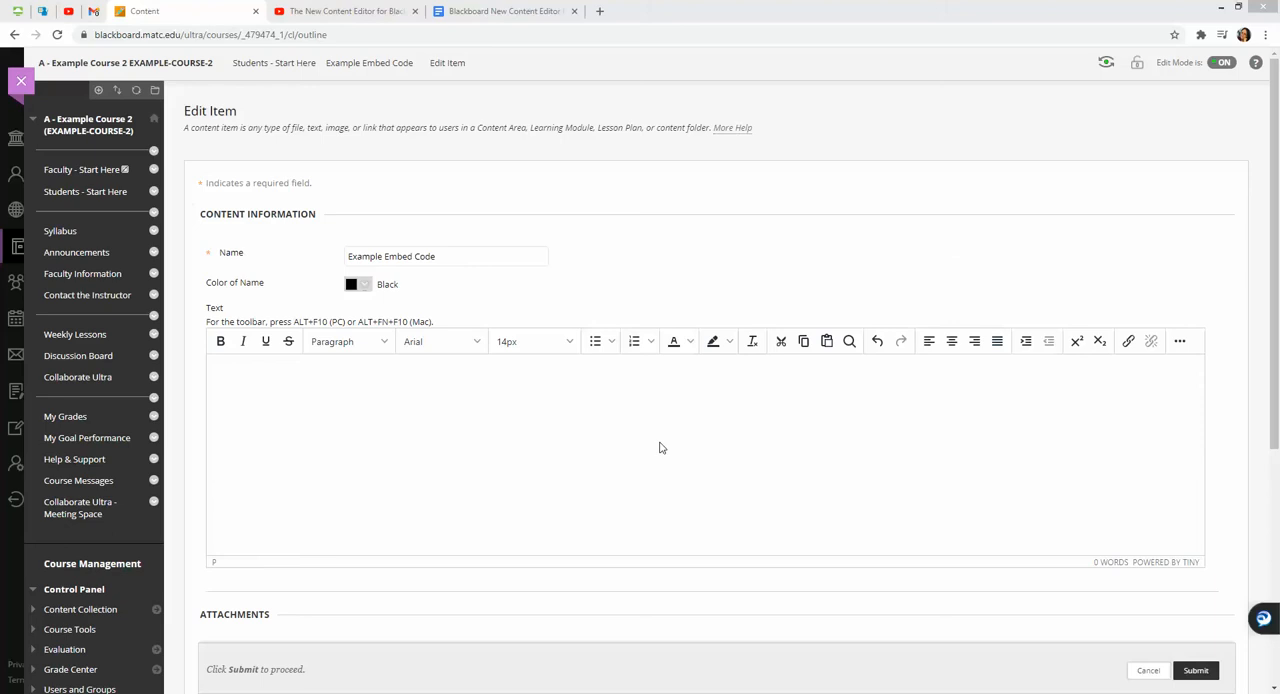
mouse_move(956, 410)
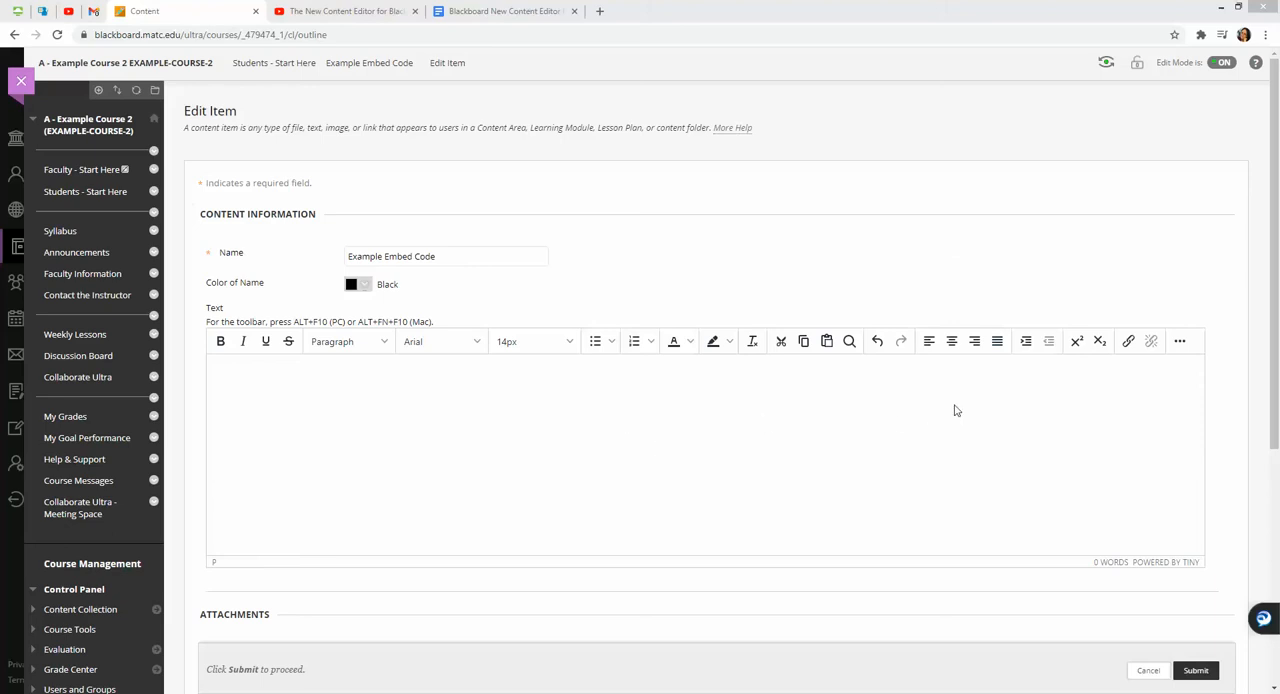
mouse_move(1180, 341)
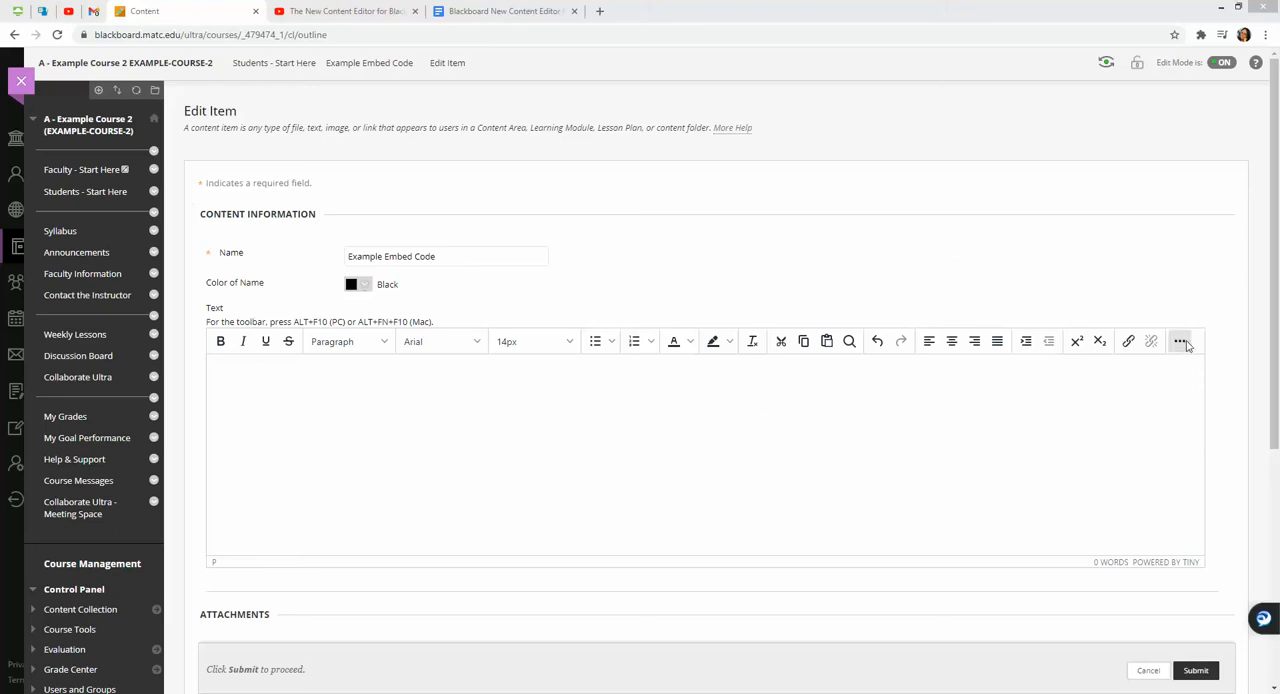
Expand the content editor toolbar to show the full second row of editing tools
click(1181, 341)
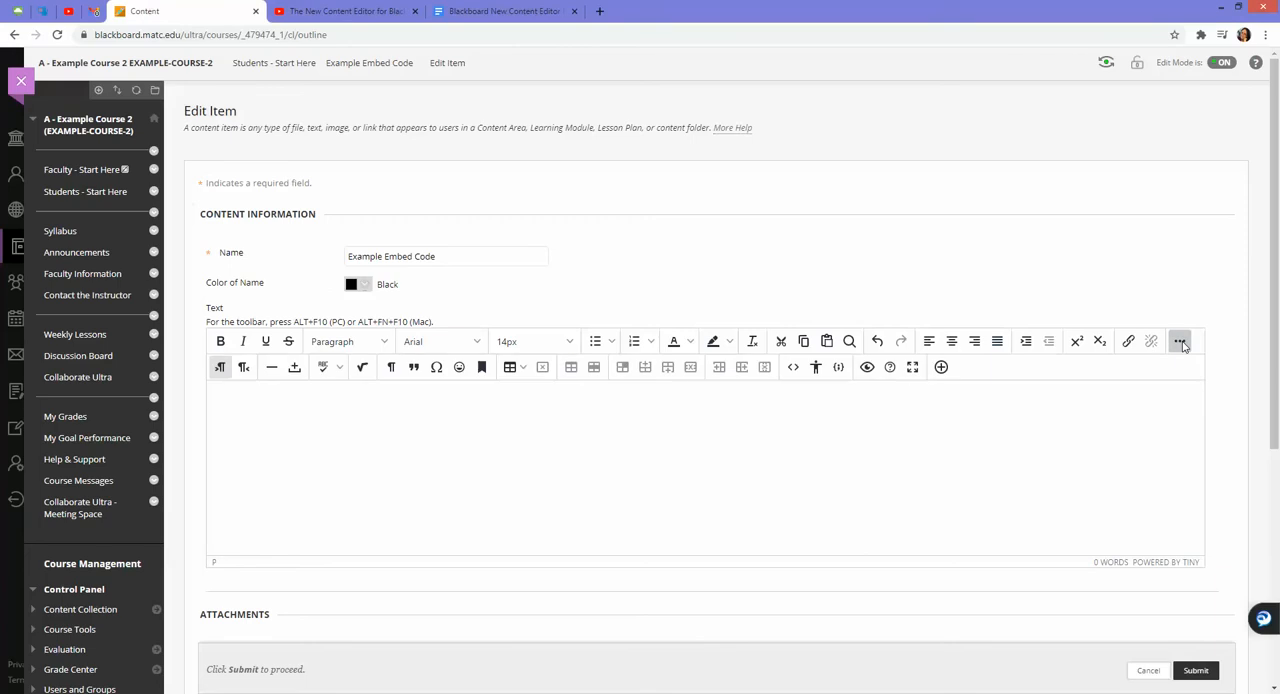
mouse_move(792, 437)
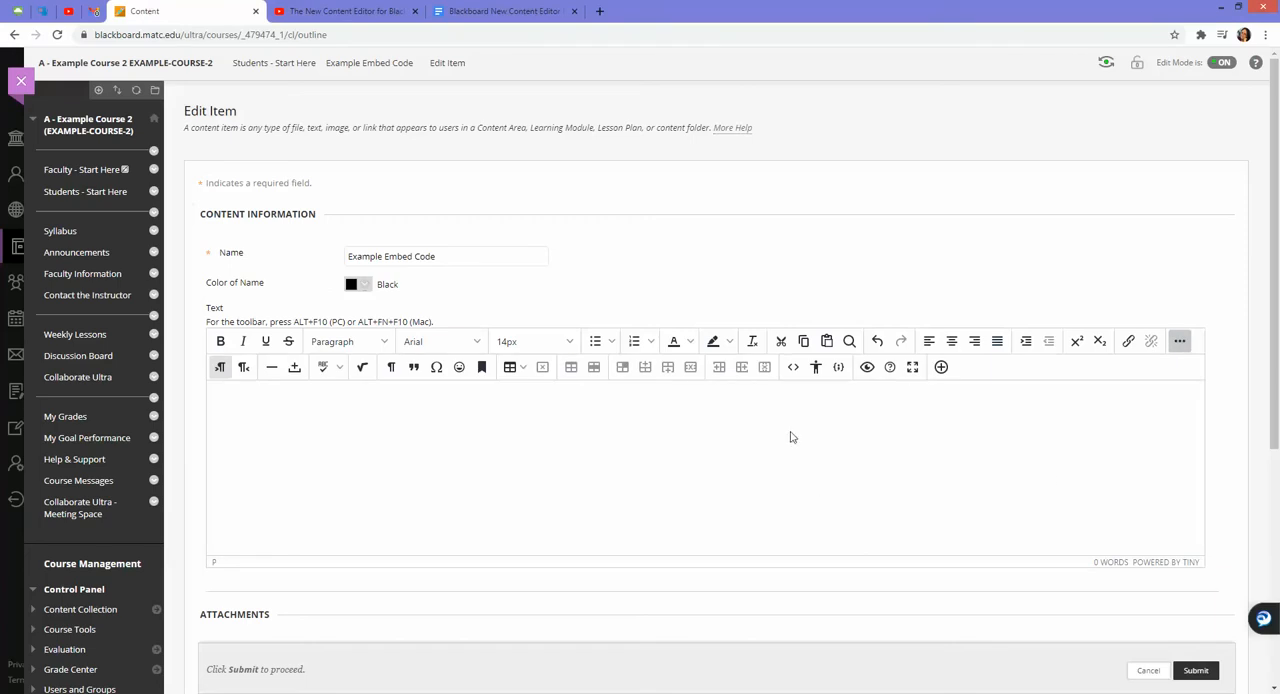
mouse_move(793, 420)
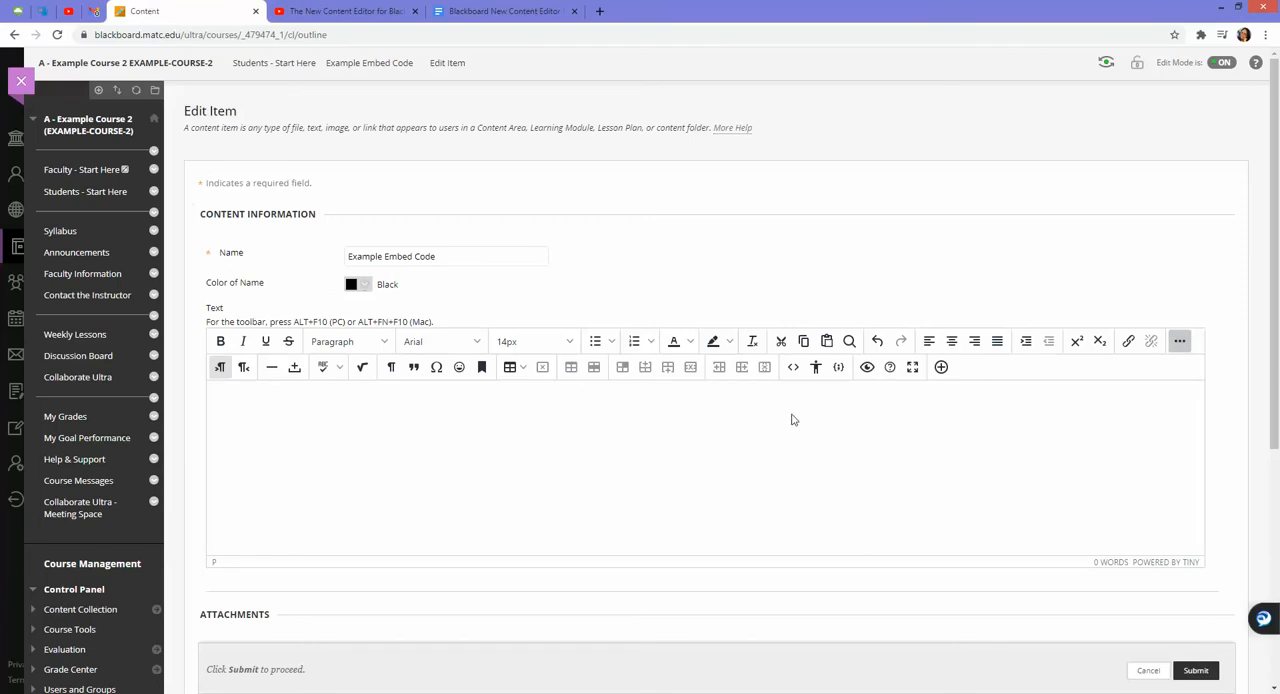
mouse_move(793, 367)
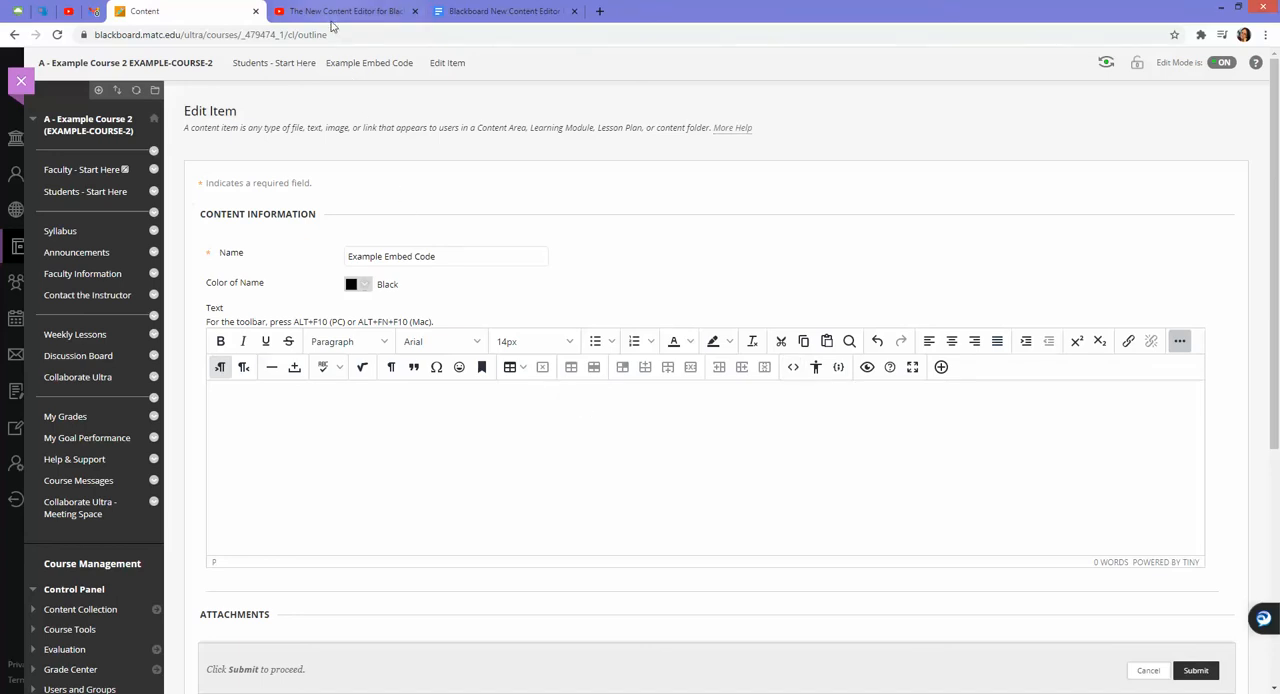
Copy the YouTube video's embed code with privacy-enhanced mode enabled via Share > Embed
click(345, 11)
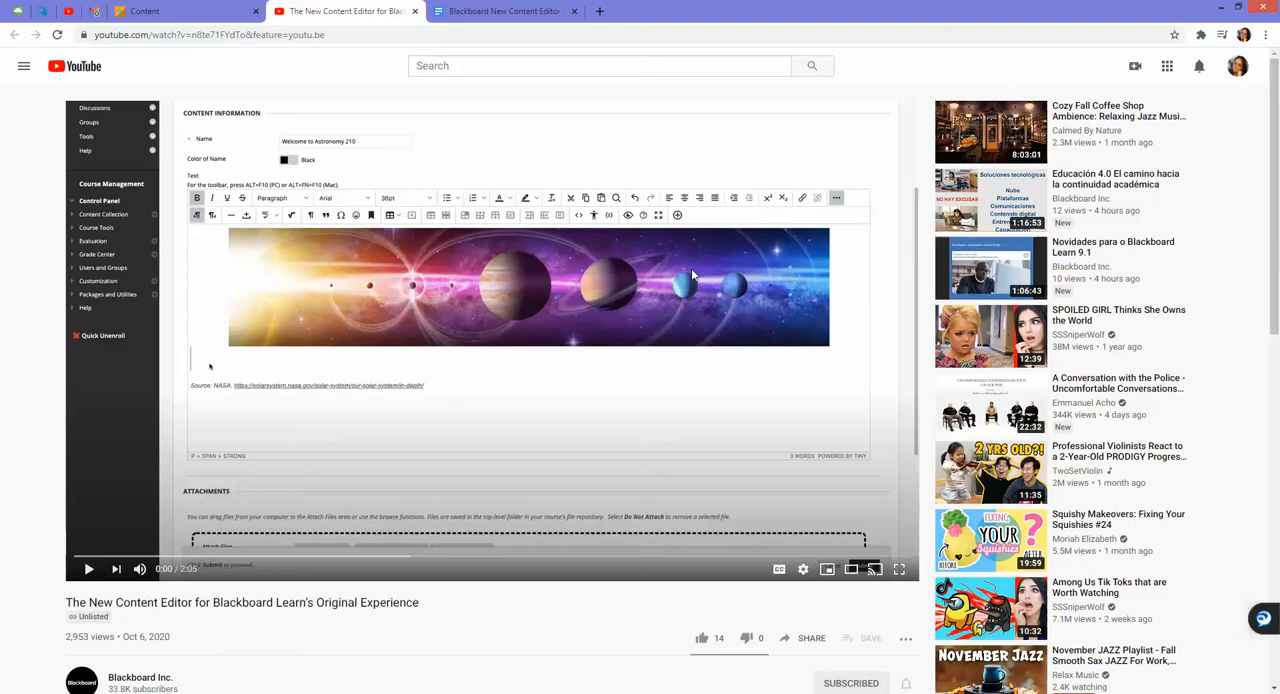
mouse_move(811, 638)
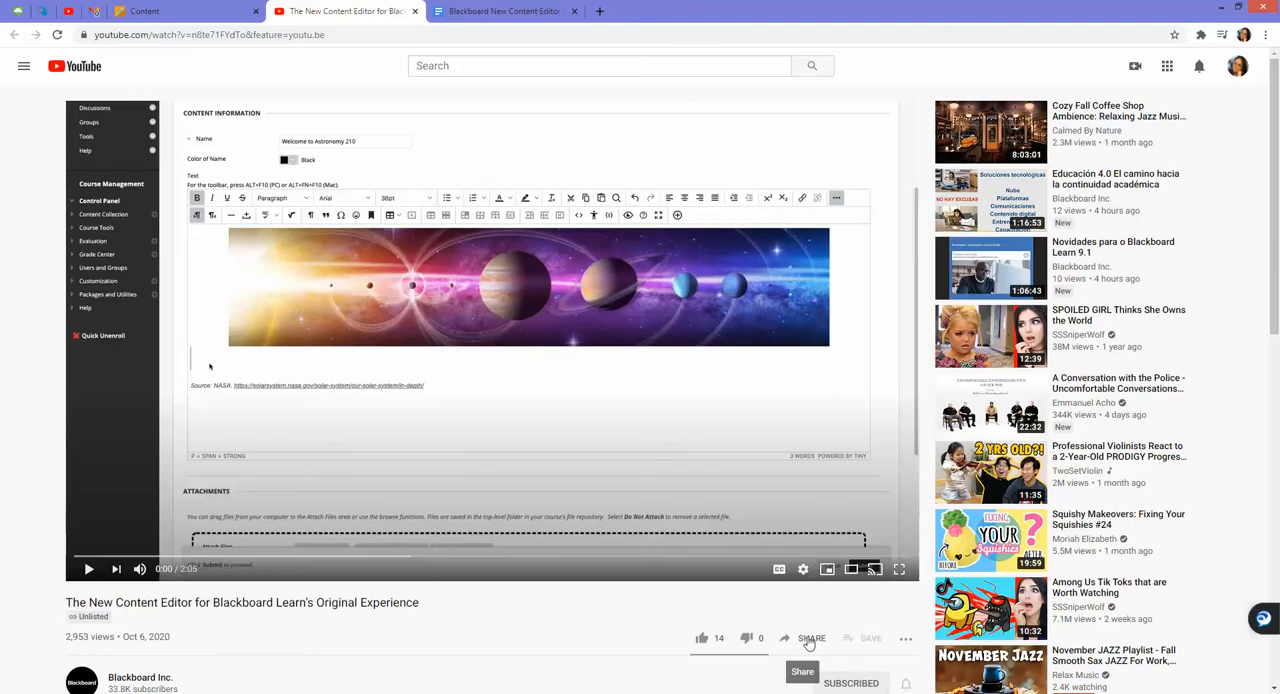
click(811, 638)
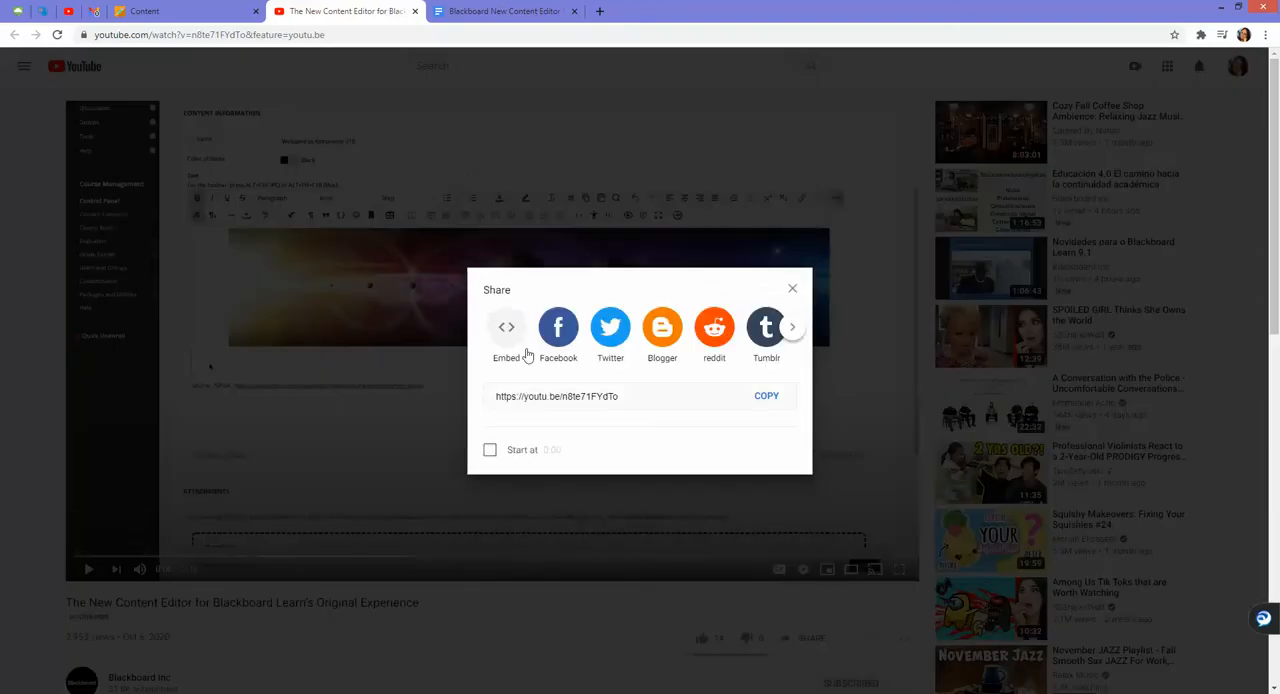
click(506, 327)
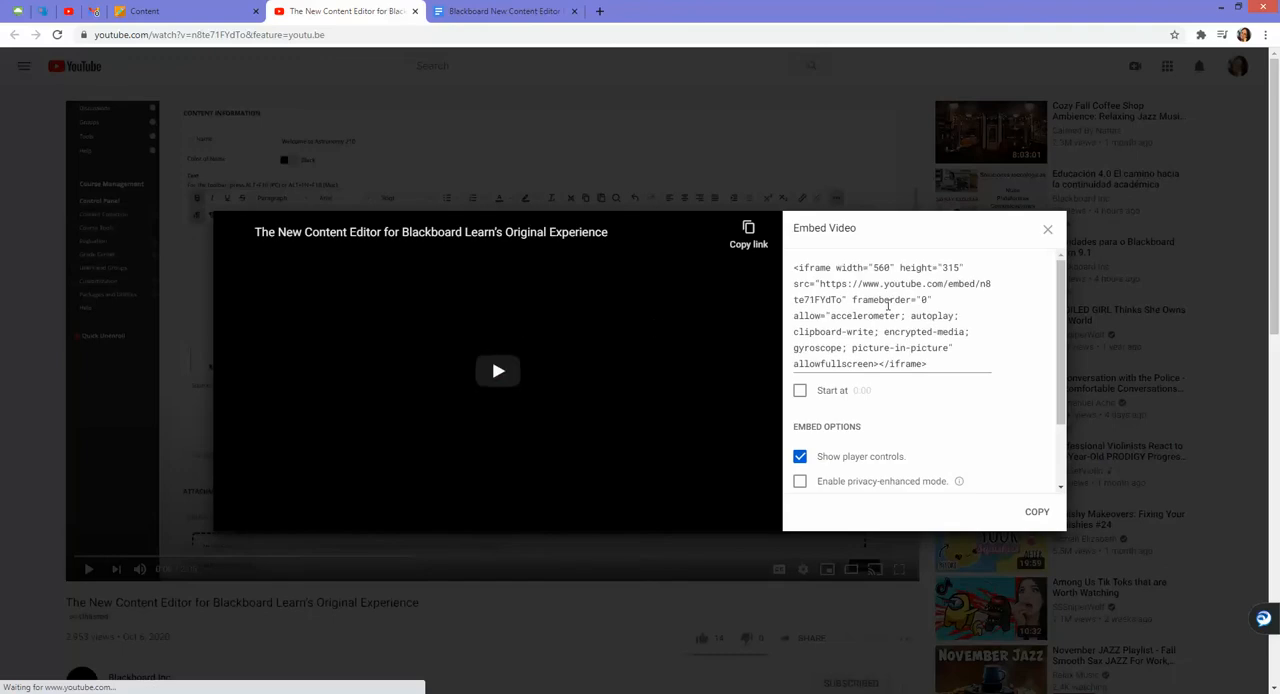
click(800, 481)
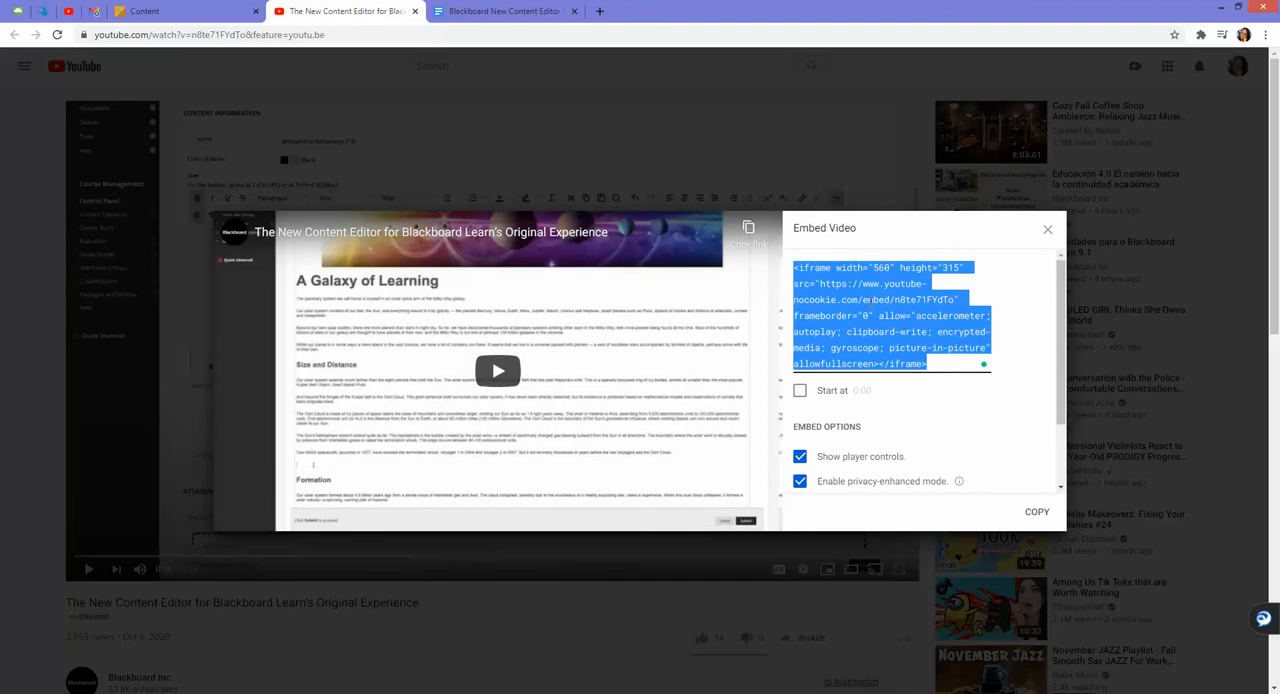
click(185, 11)
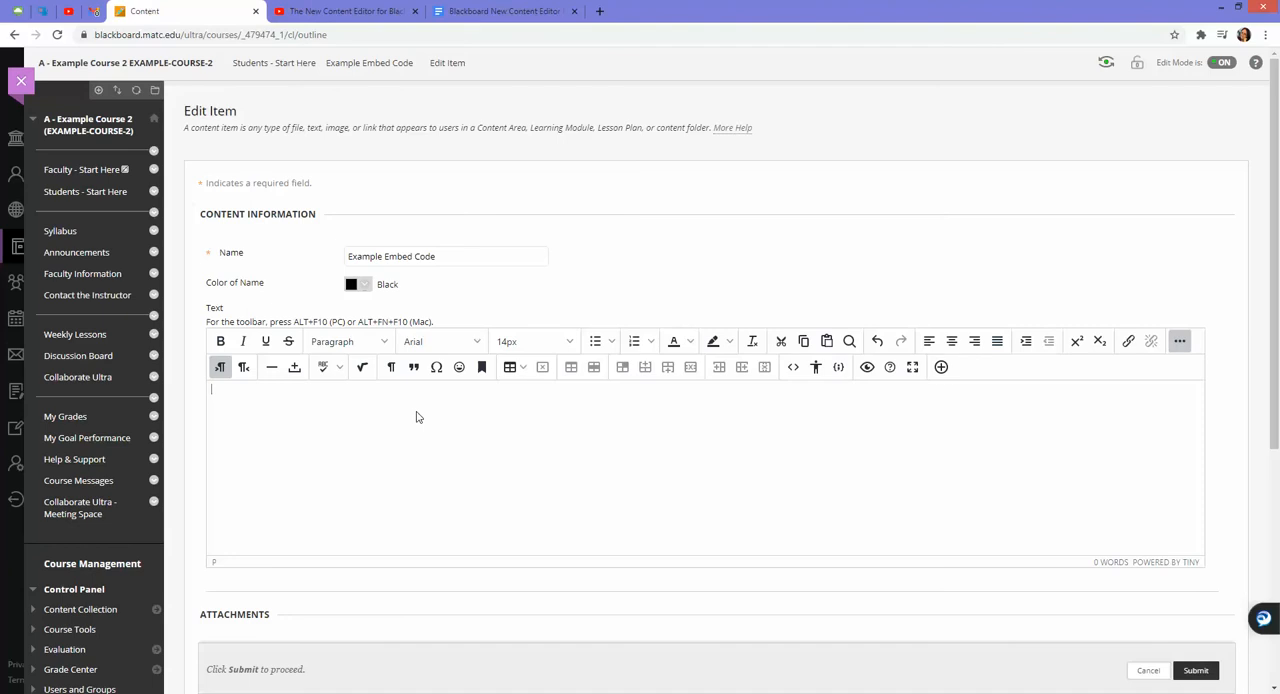
Add the caption 'Example Video' and paste the YouTube iframe into the item's HTML source
text(Vi)
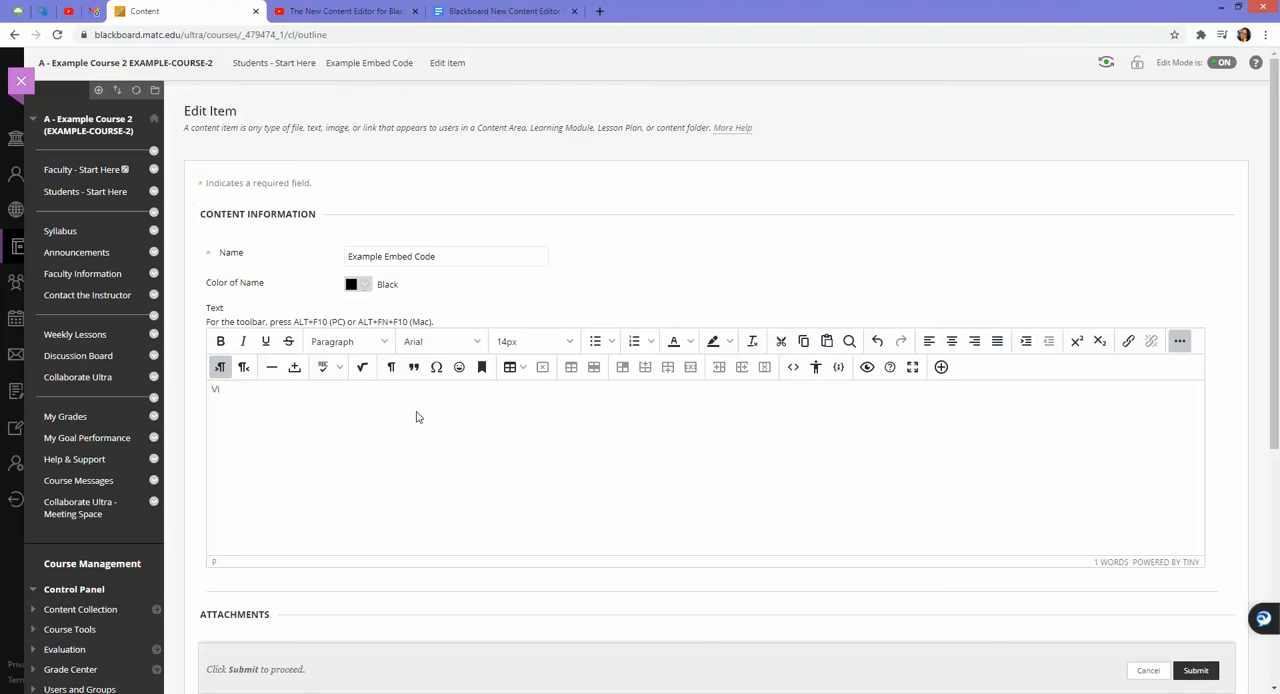
text(Example Video)
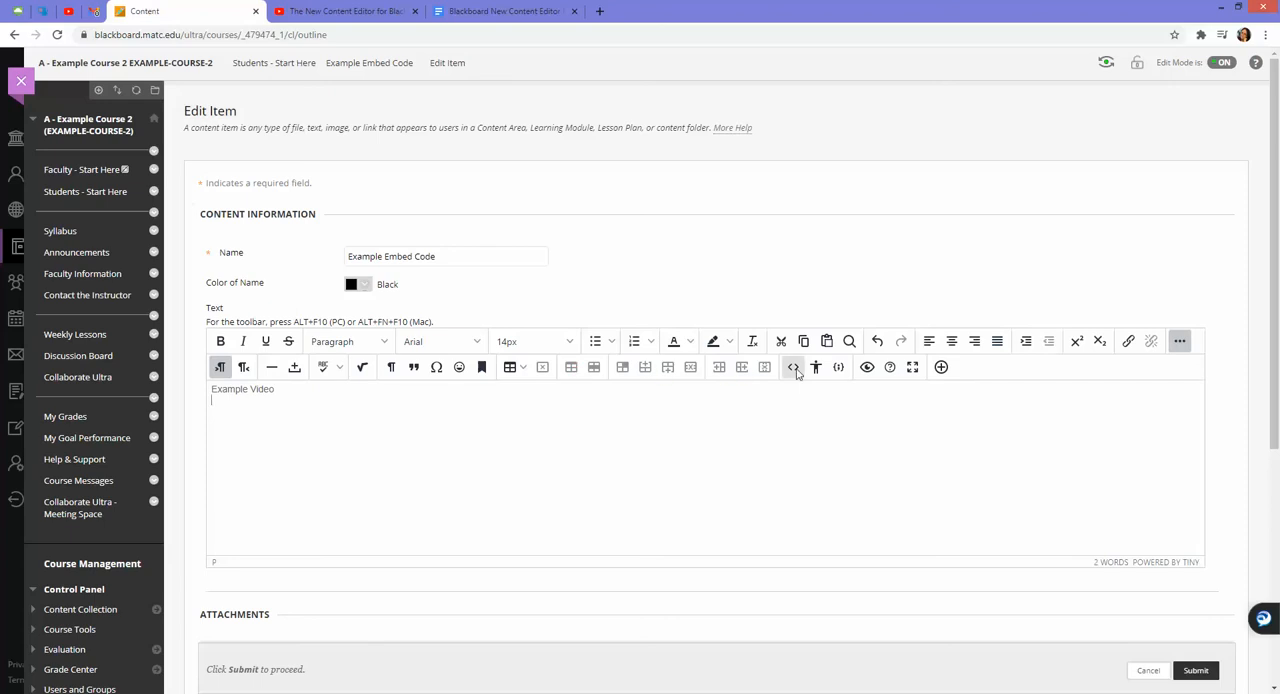
click(793, 367)
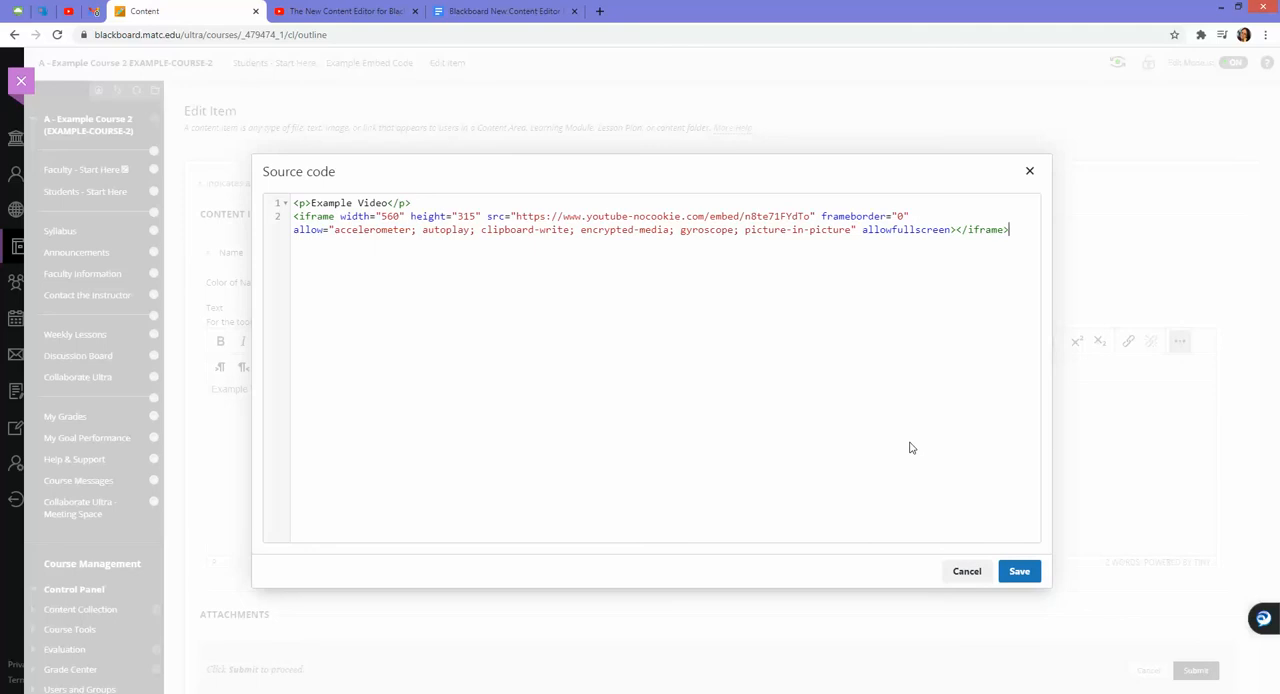
mouse_move(1034, 556)
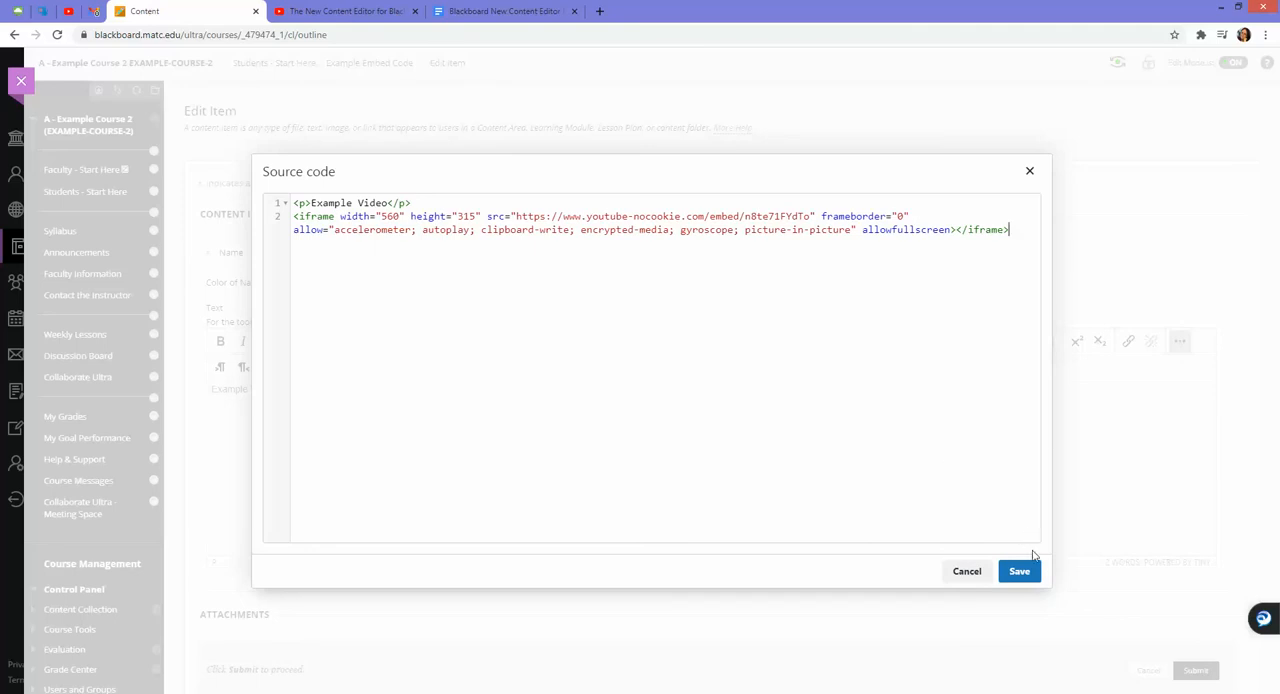
click(1019, 571)
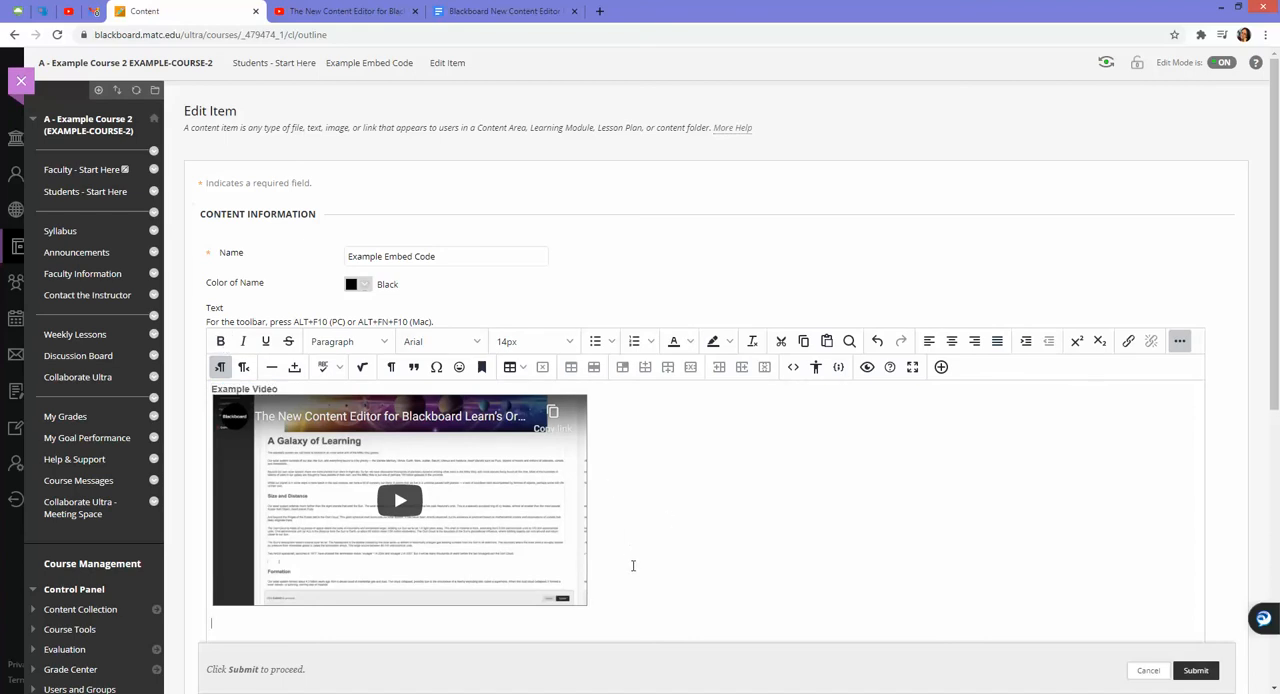
Review the embedded video in the editor and switch to the Google Docs tab
scroll(down, 3)
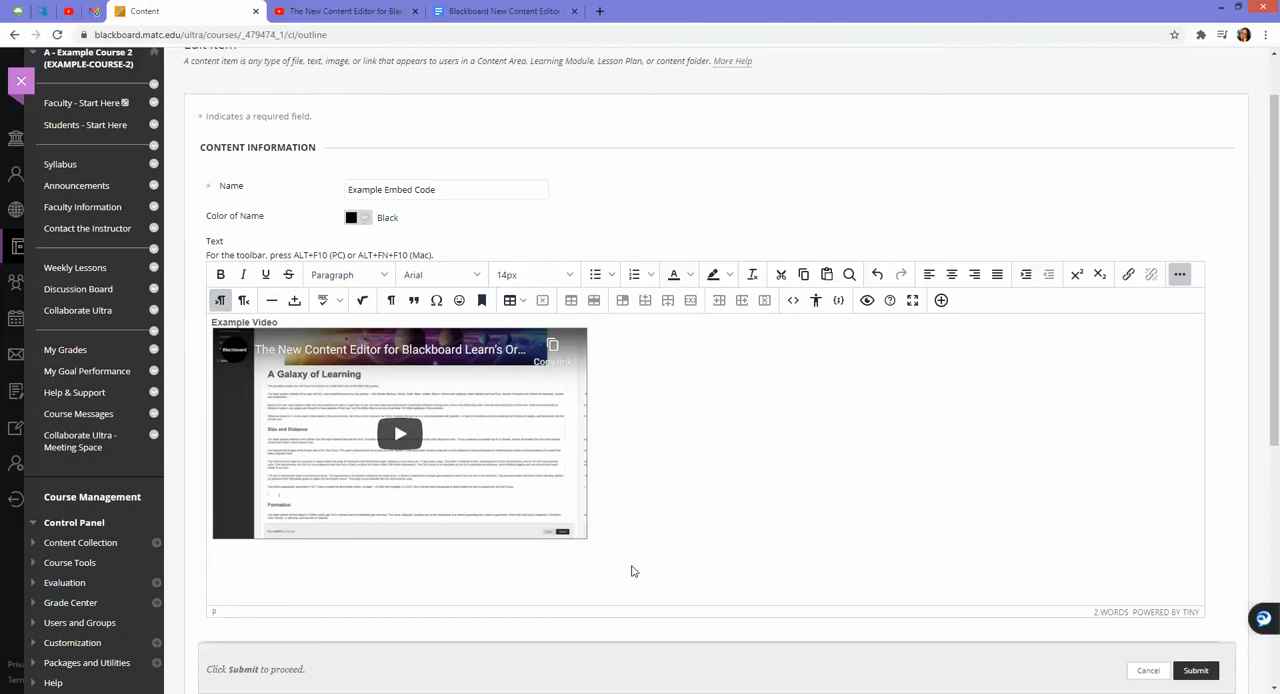
mouse_move(538, 438)
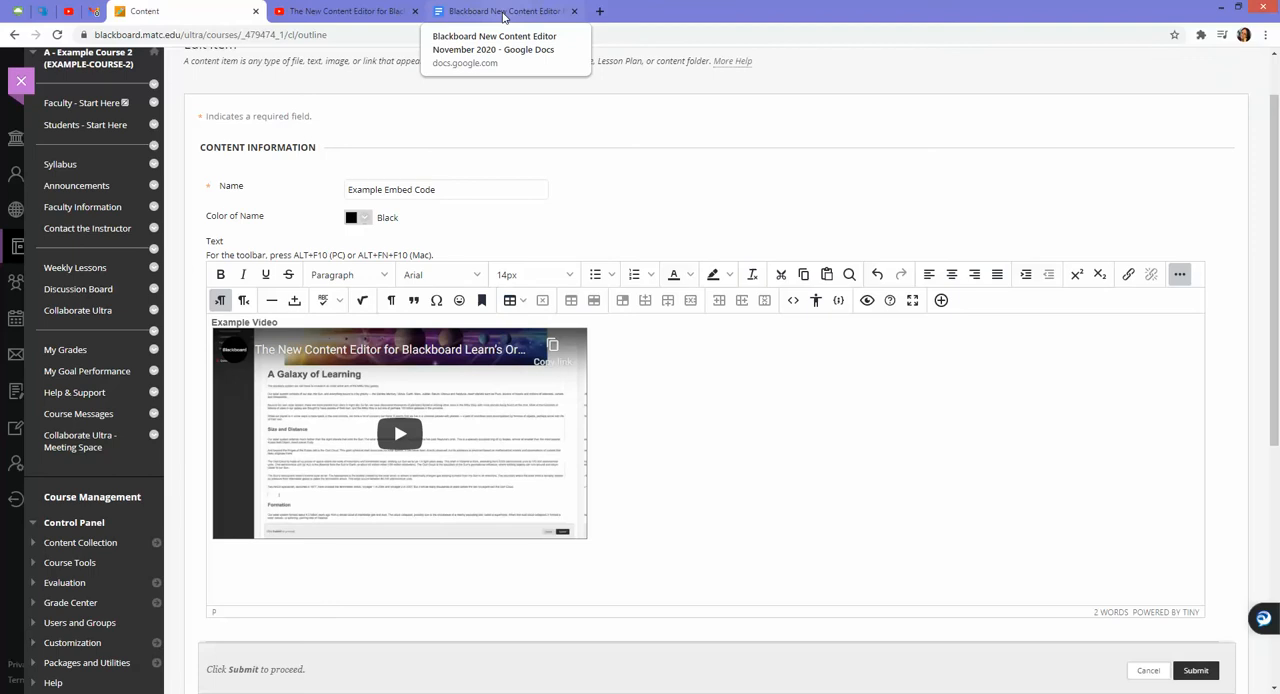
click(505, 11)
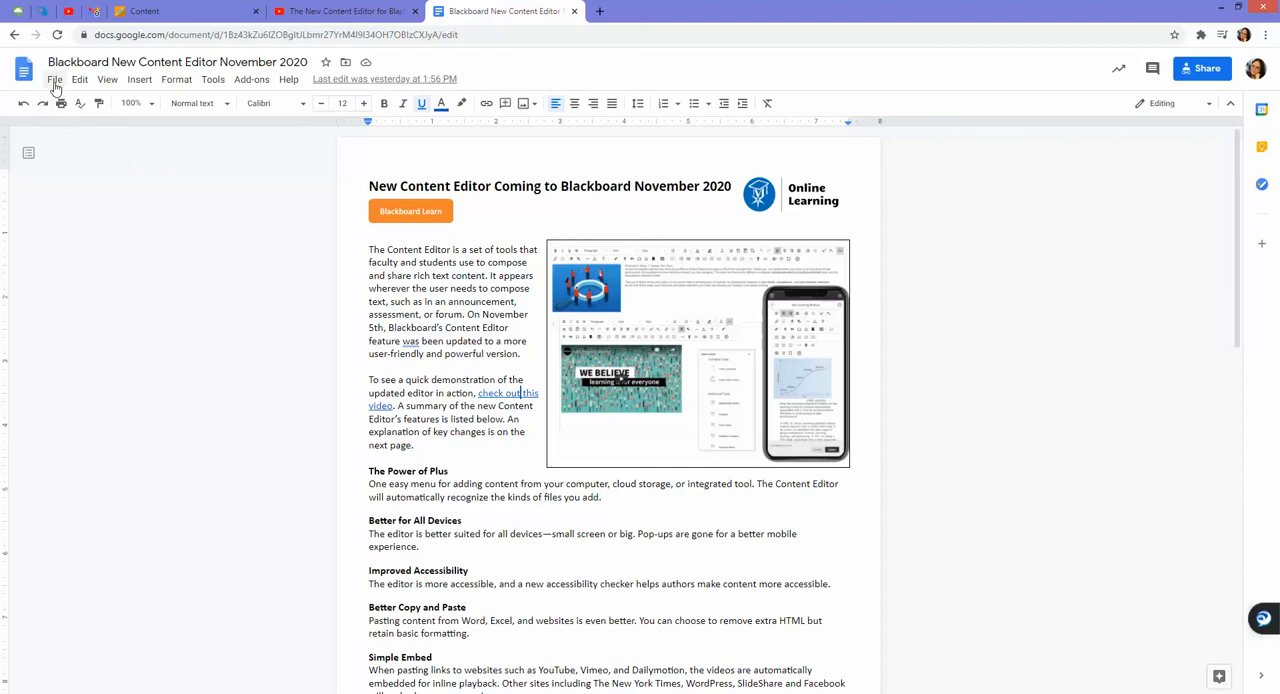
Publish the document to the web via File > Publish to the web and copy its Embed iframe code
click(54, 79)
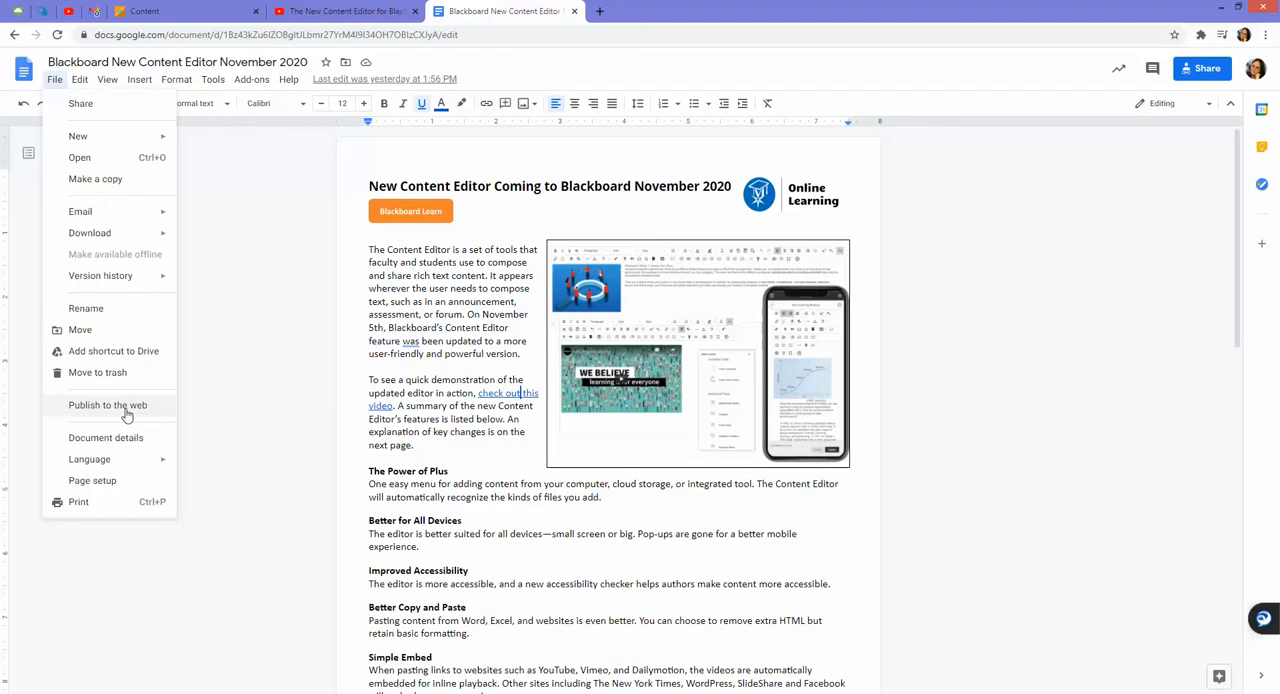
click(107, 405)
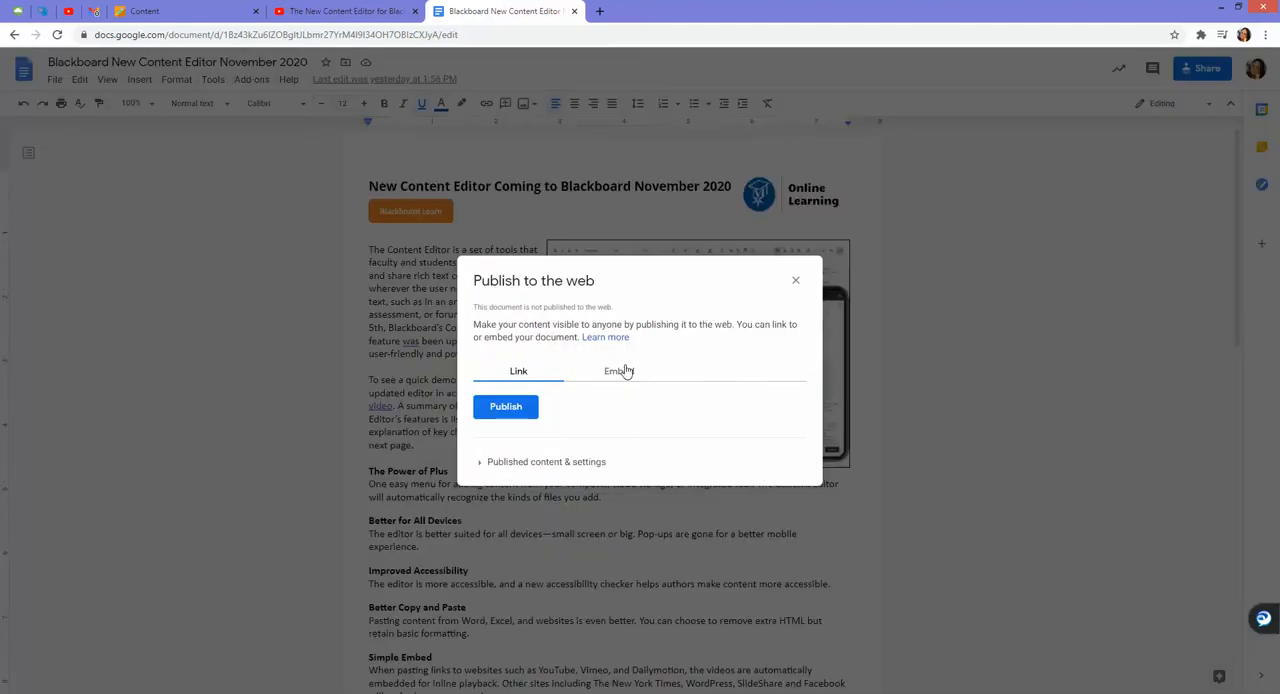
click(619, 371)
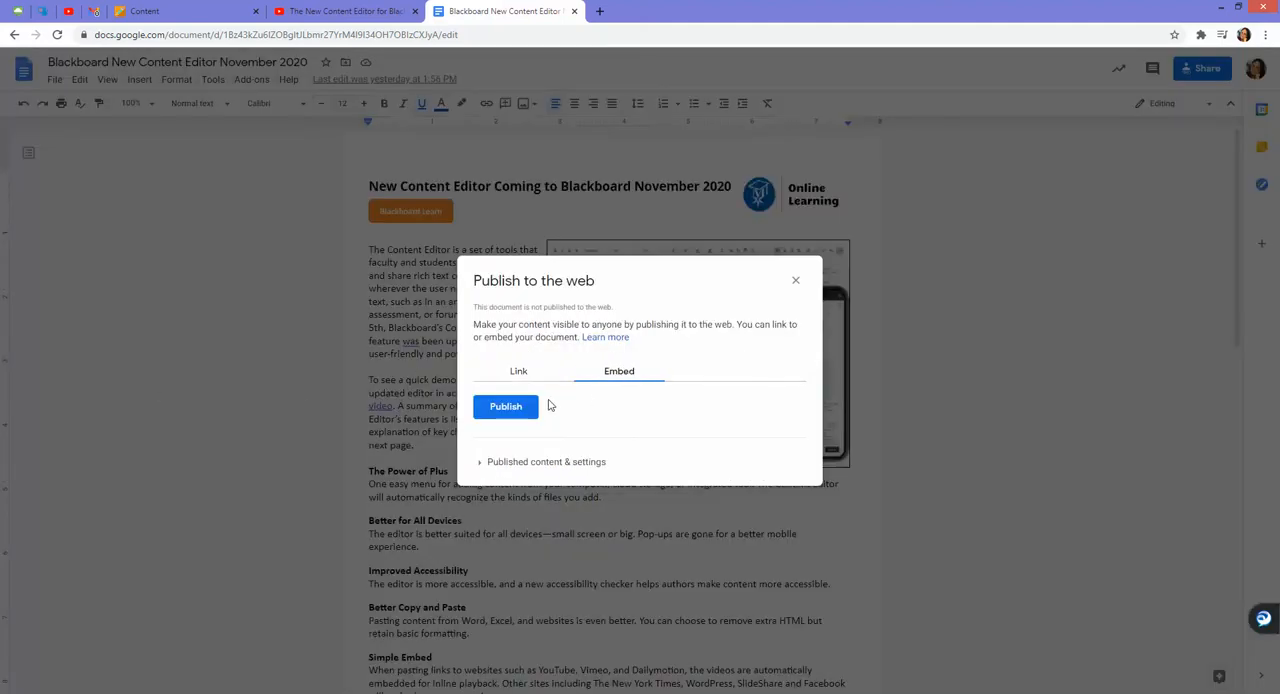
click(505, 406)
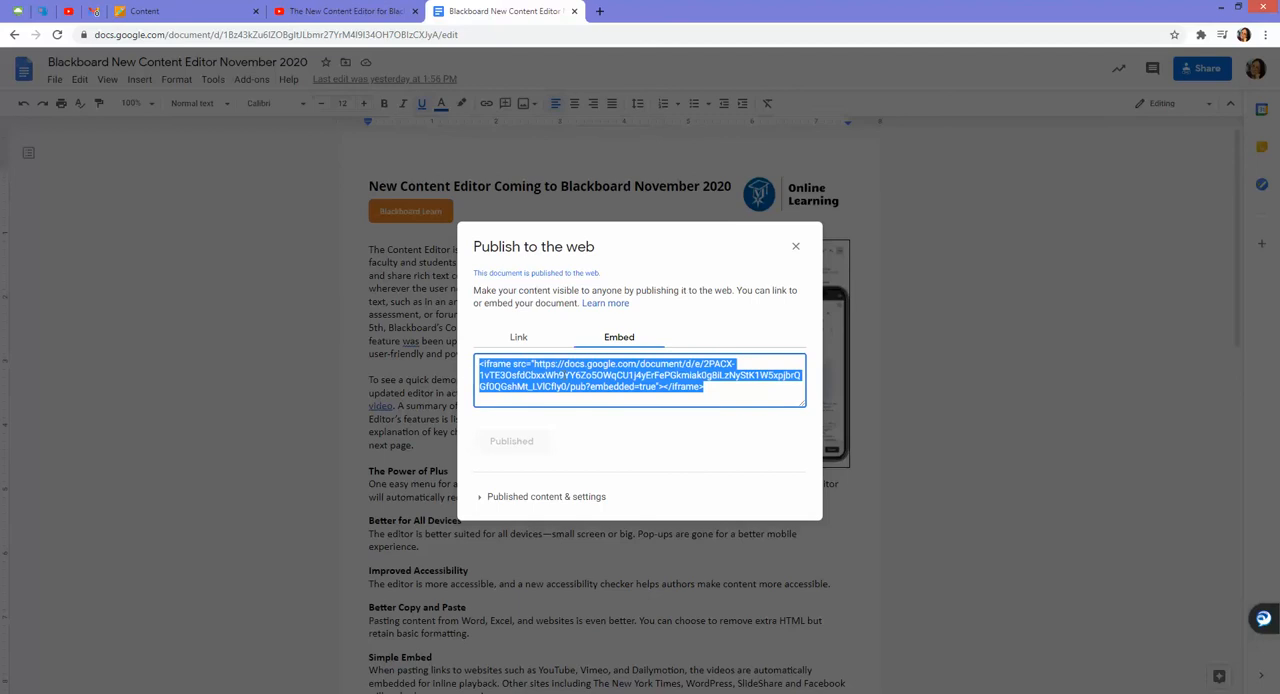
mouse_move(760, 392)
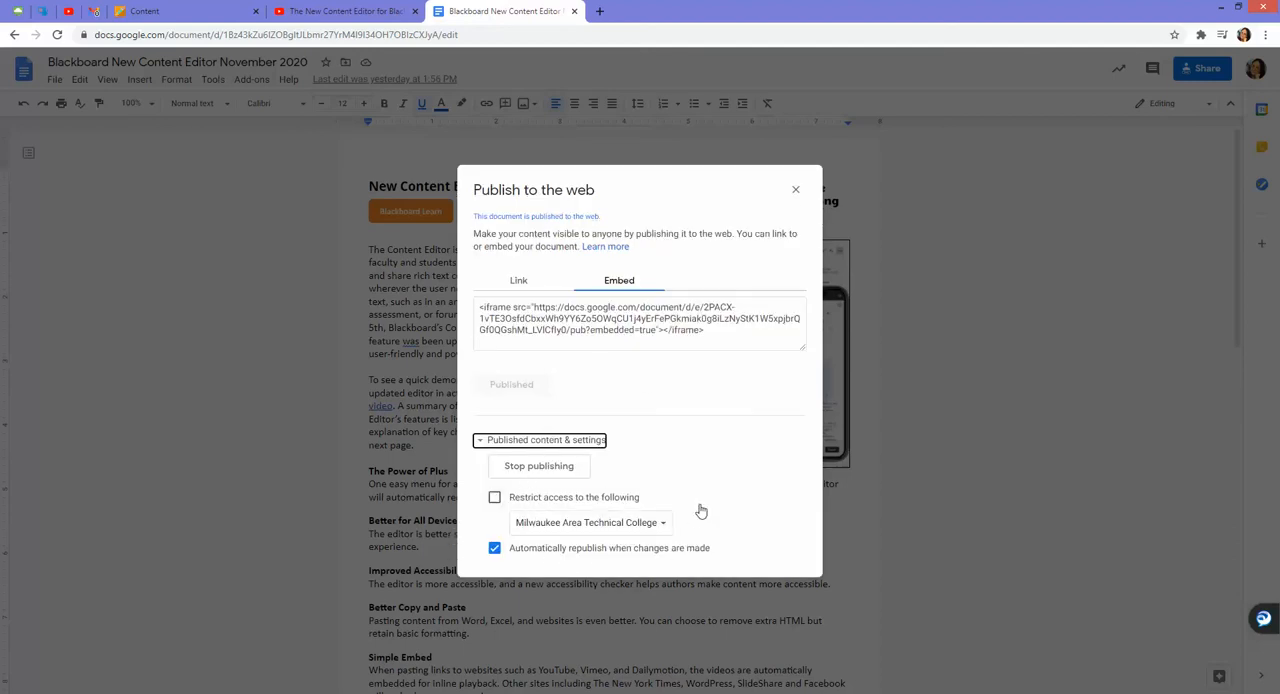
click(640, 320)
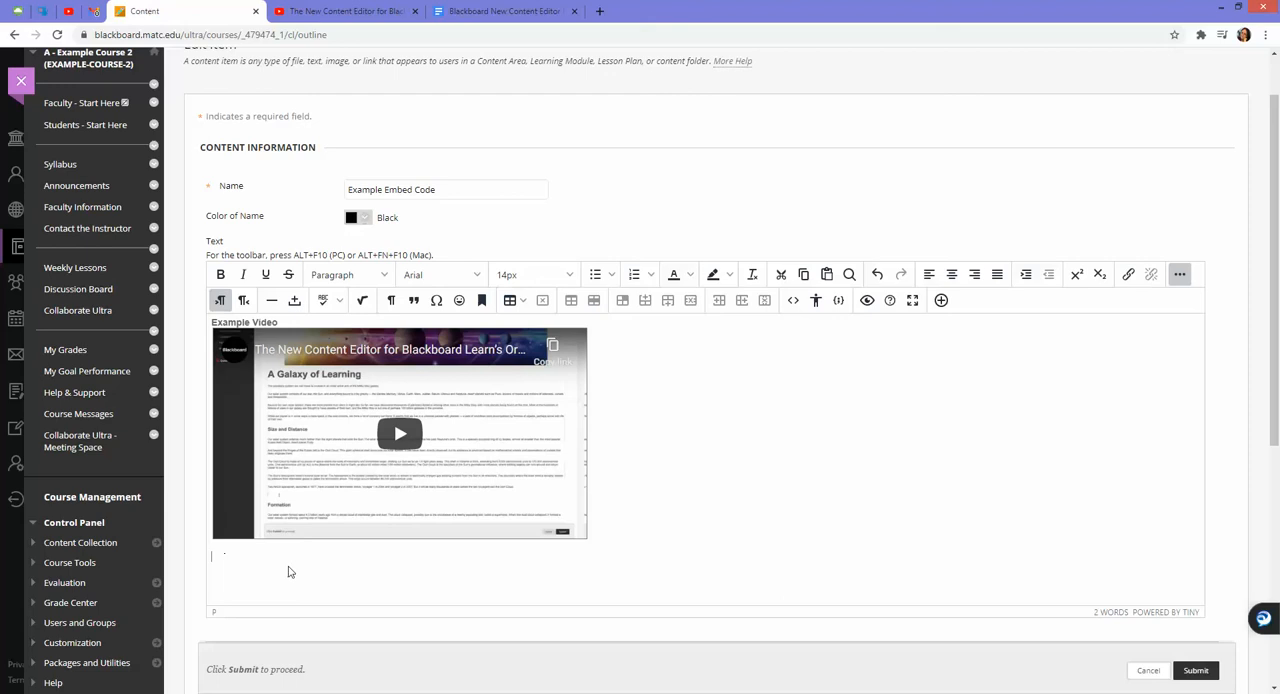
mouse_move(793, 300)
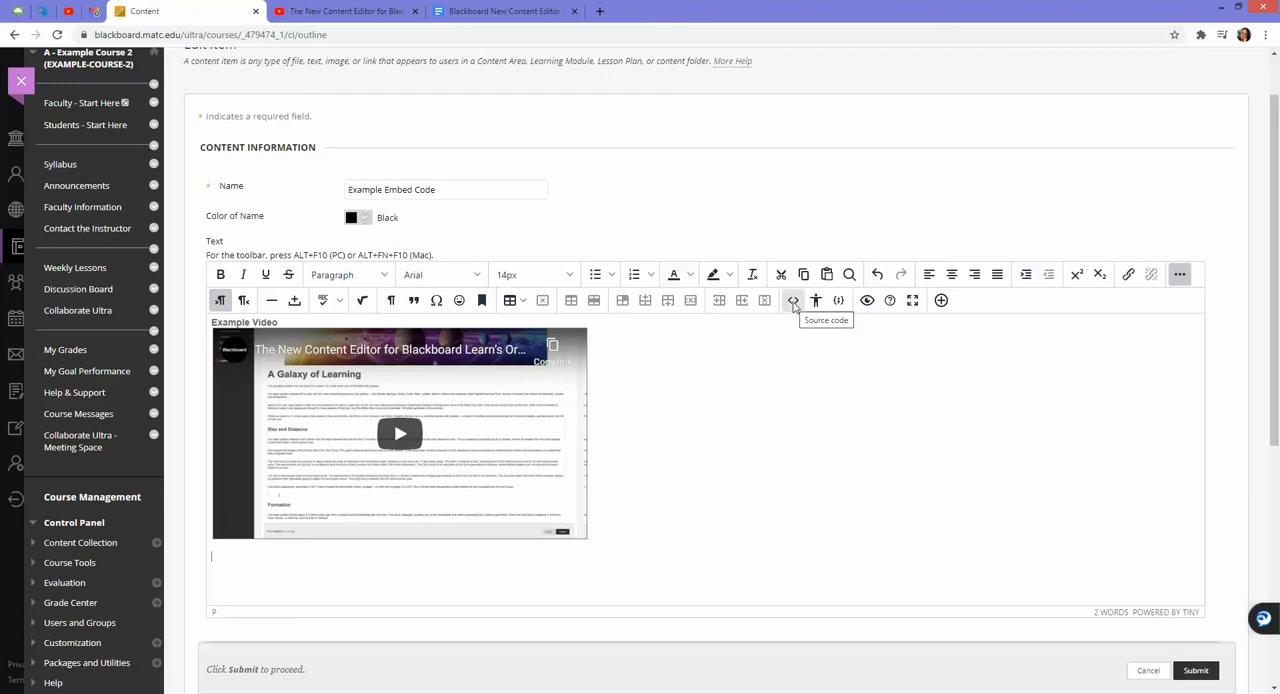
Paste the Google Doc iframe into the HTML source with width="800px" height="1100px" and save it
click(793, 300)
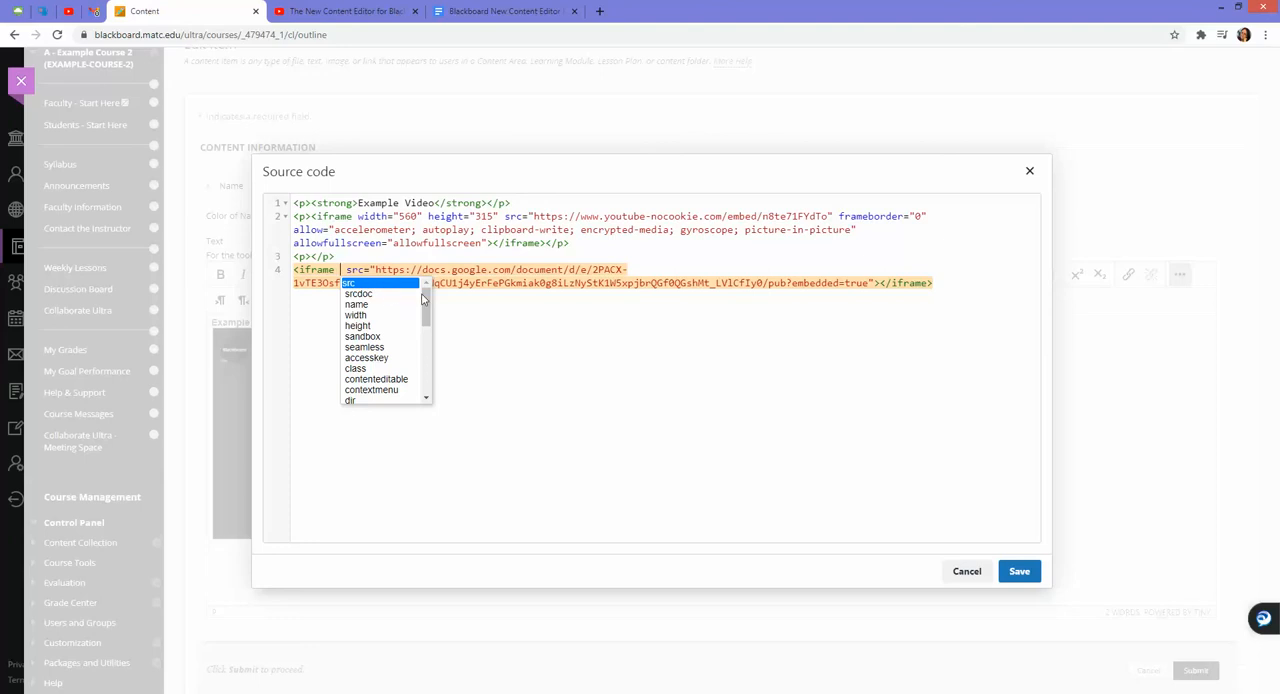
mouse_move(375, 318)
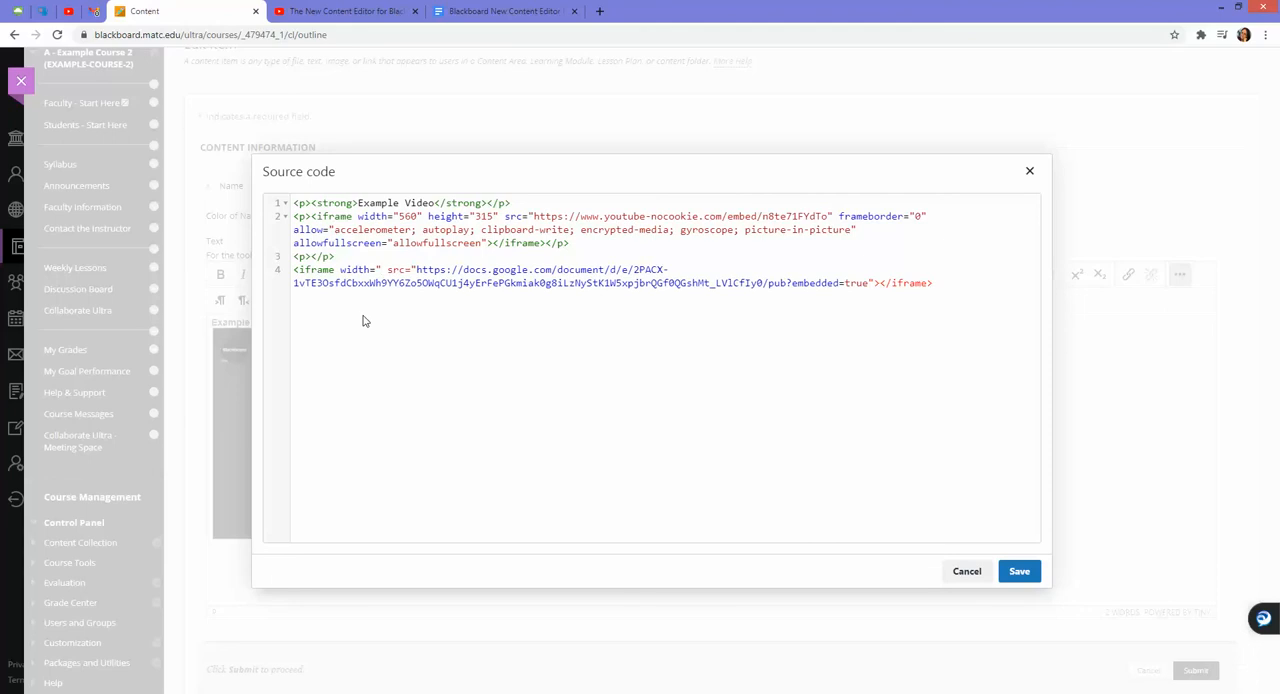
text(80)
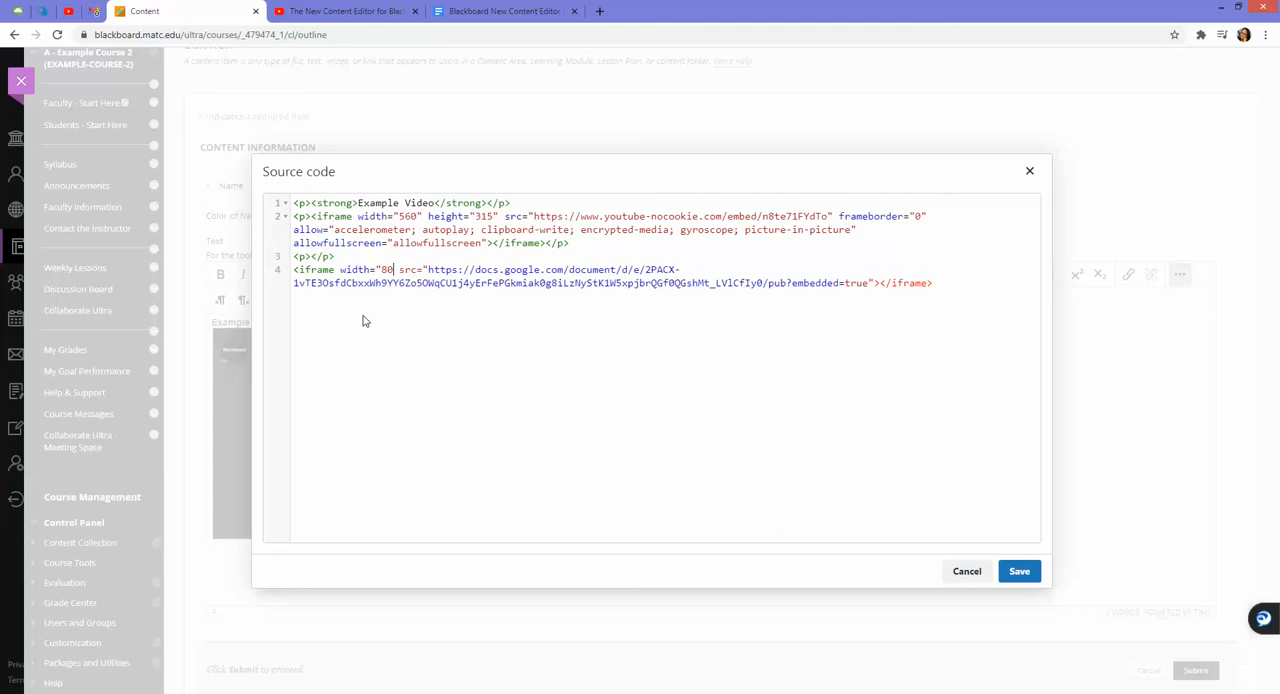
text(0px")
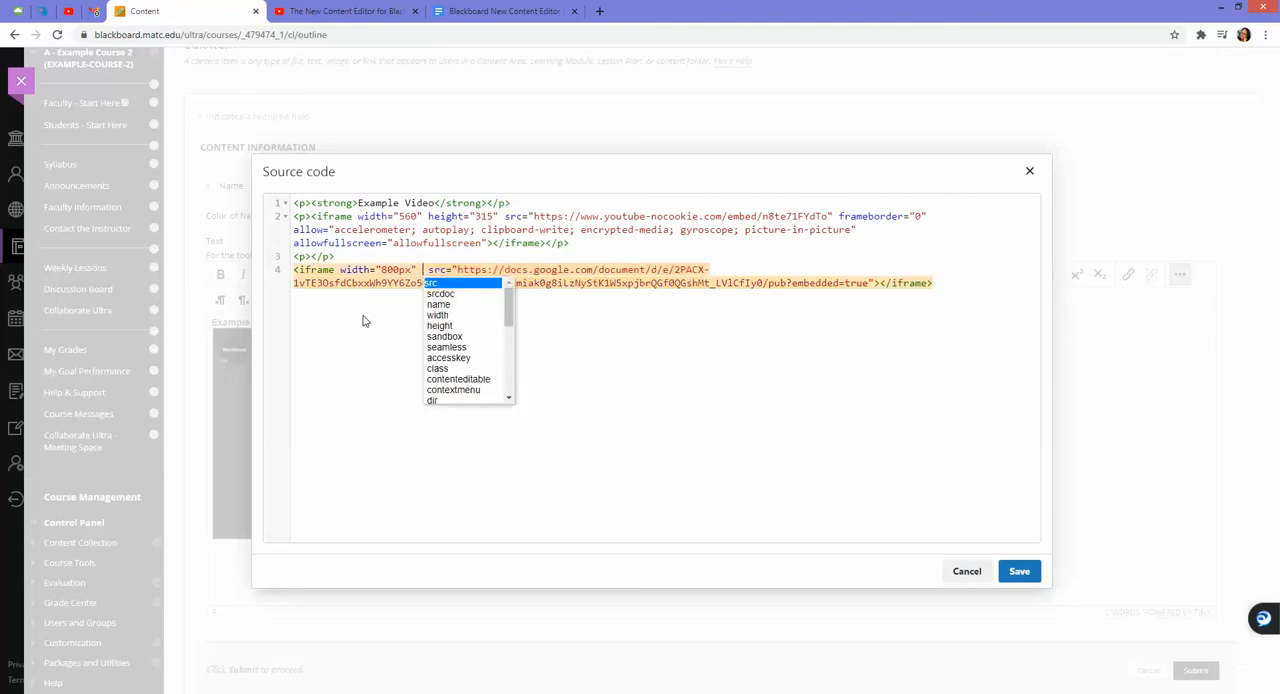
mouse_move(378, 305)
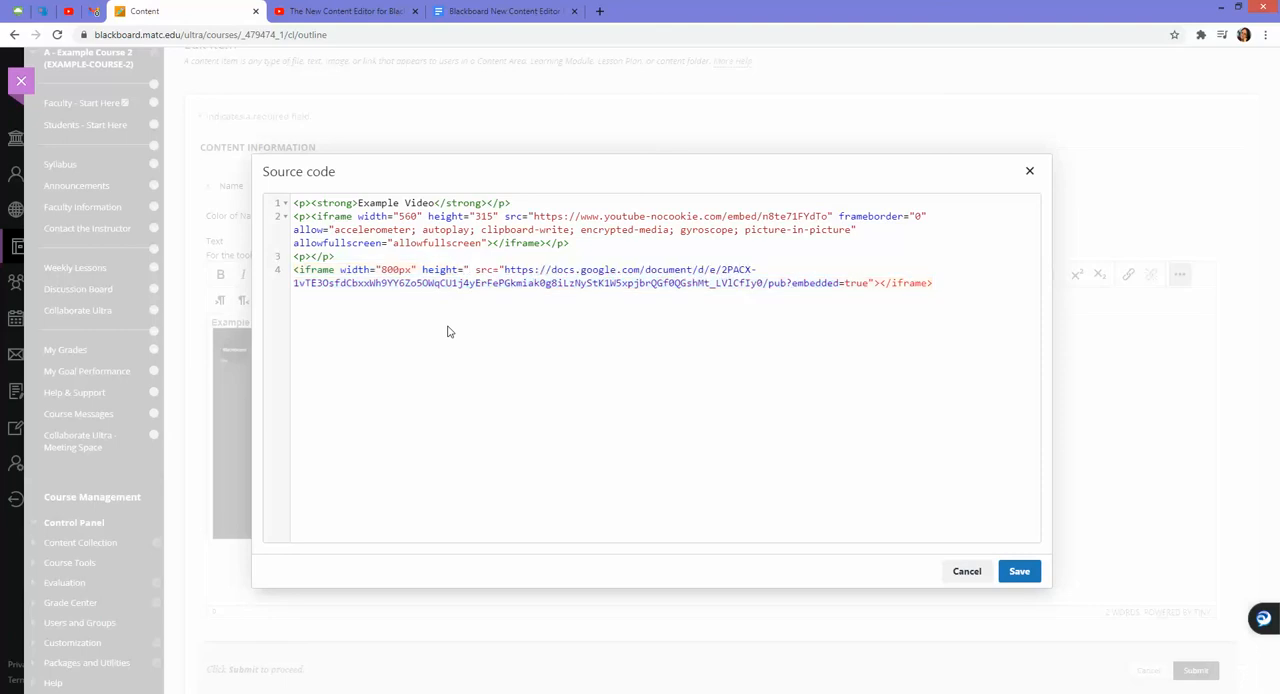
text(1100px)
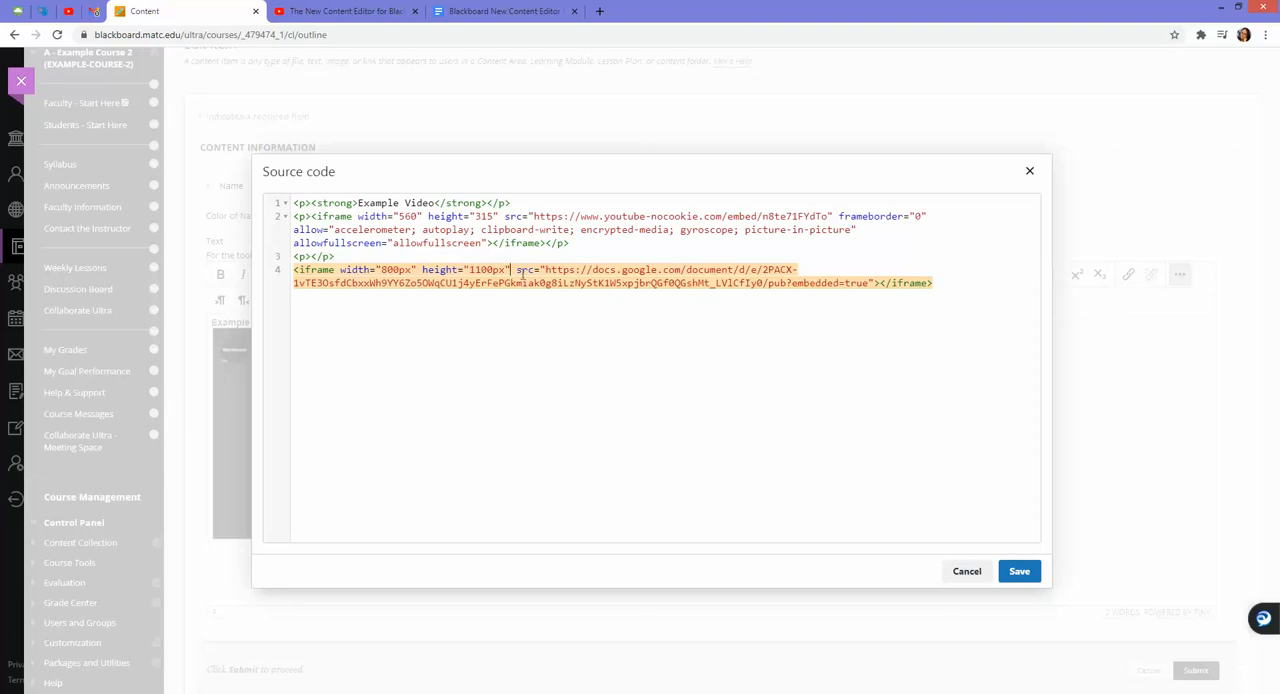
click(1019, 571)
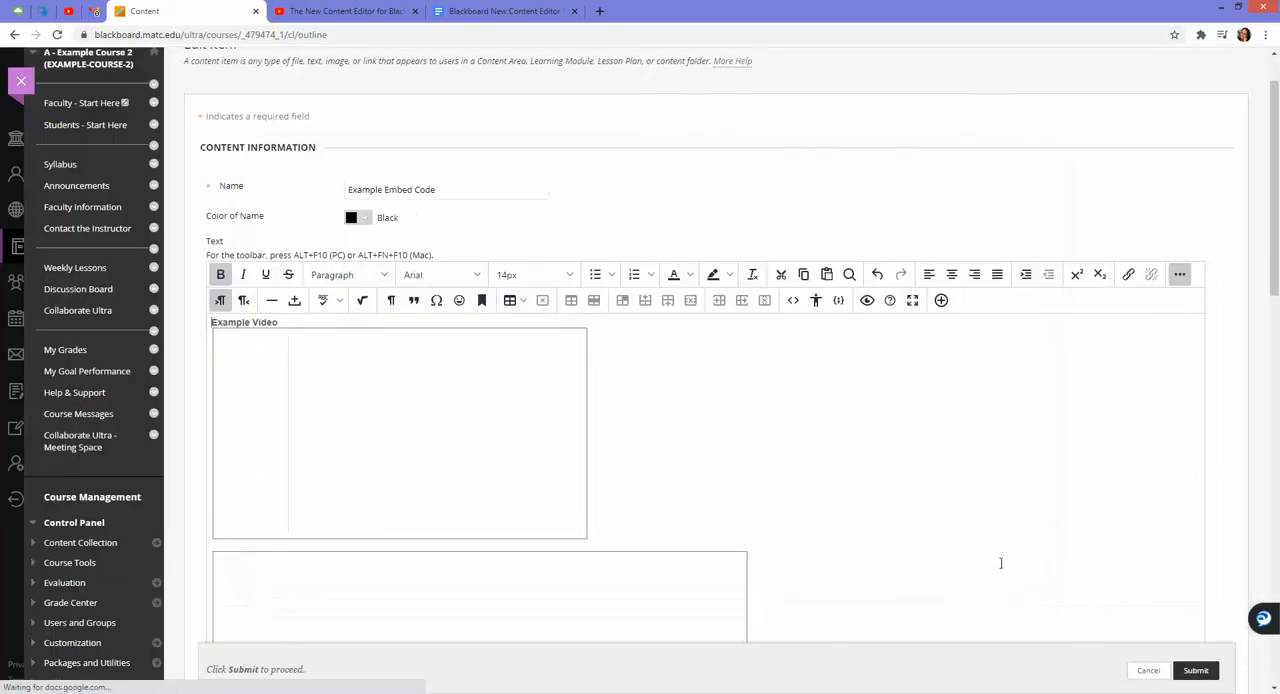
scroll(down, 3)
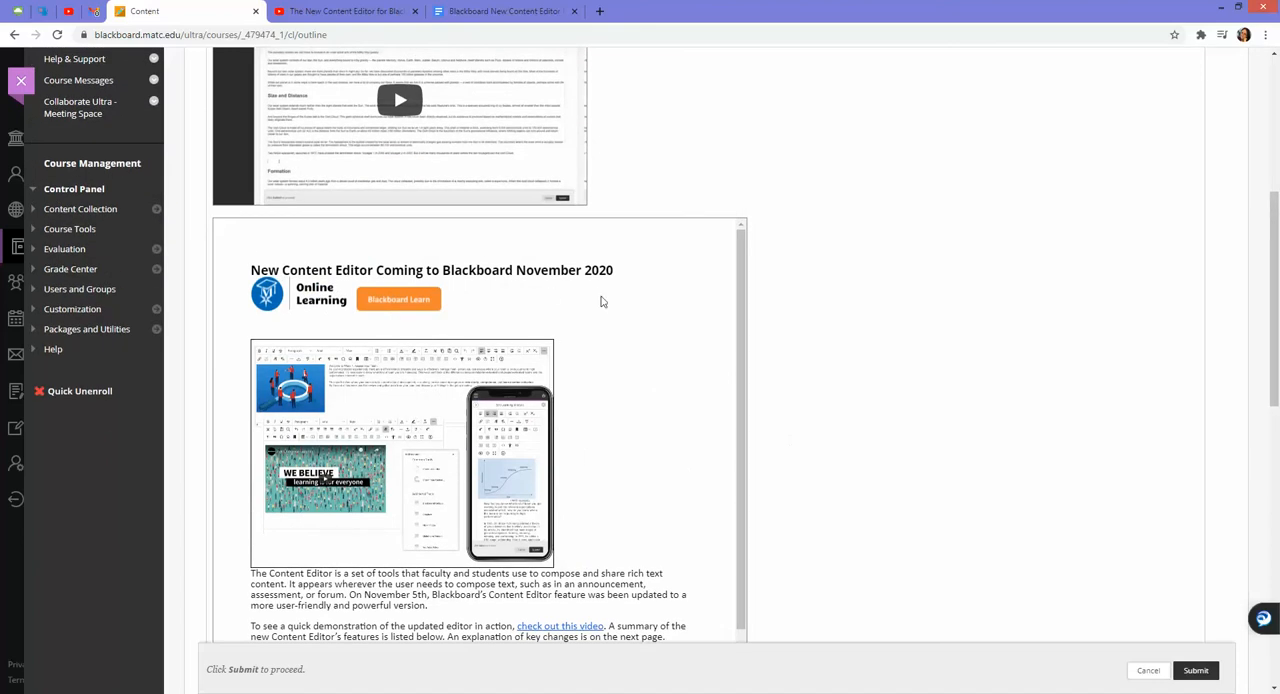
mouse_move(861, 460)
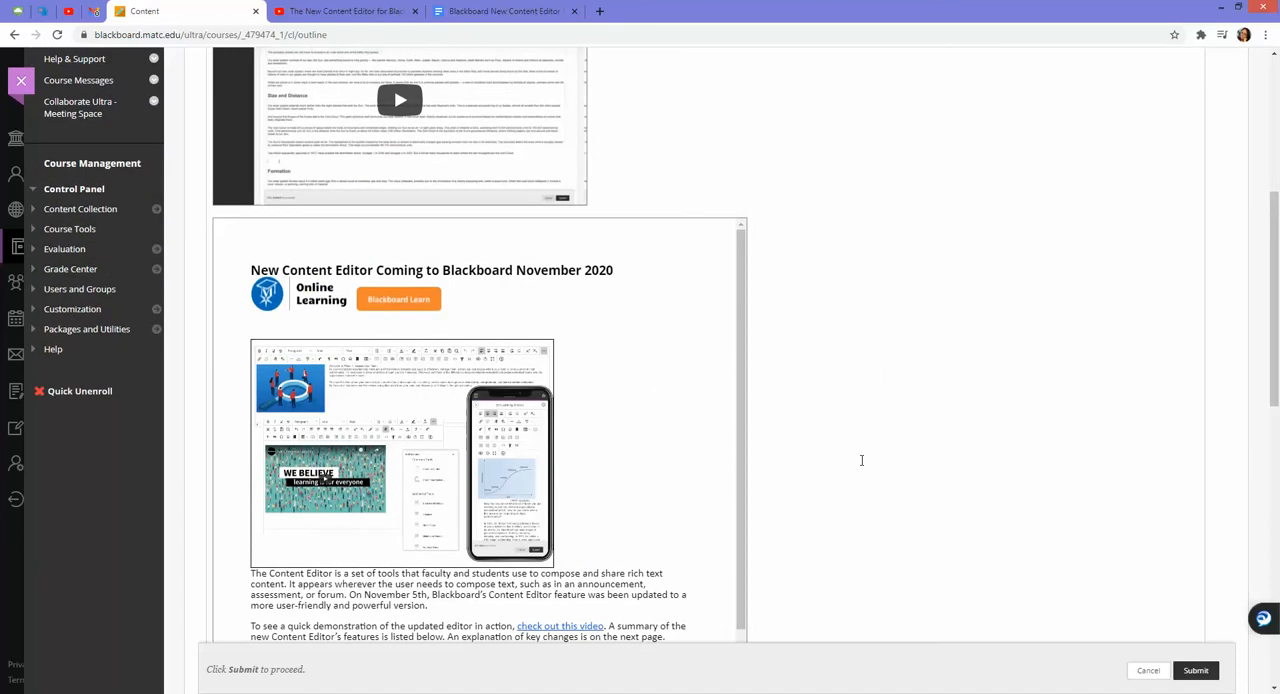
mouse_move(742, 425)
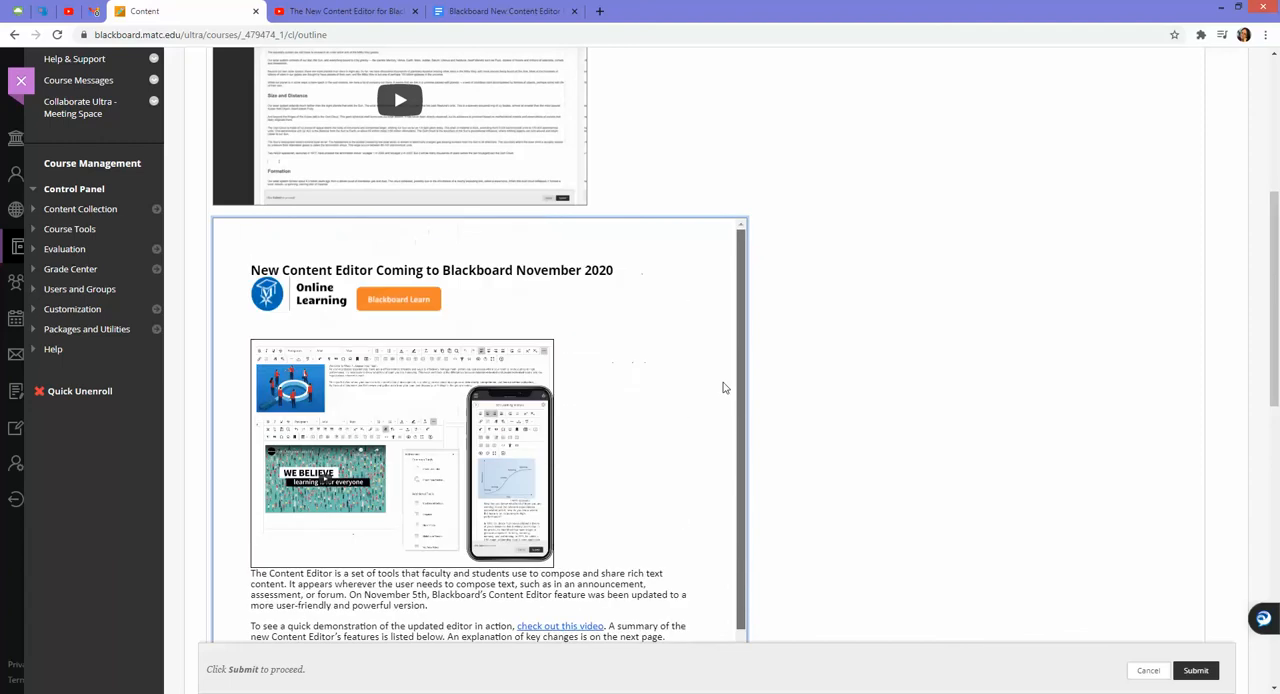
scroll(down, 3)
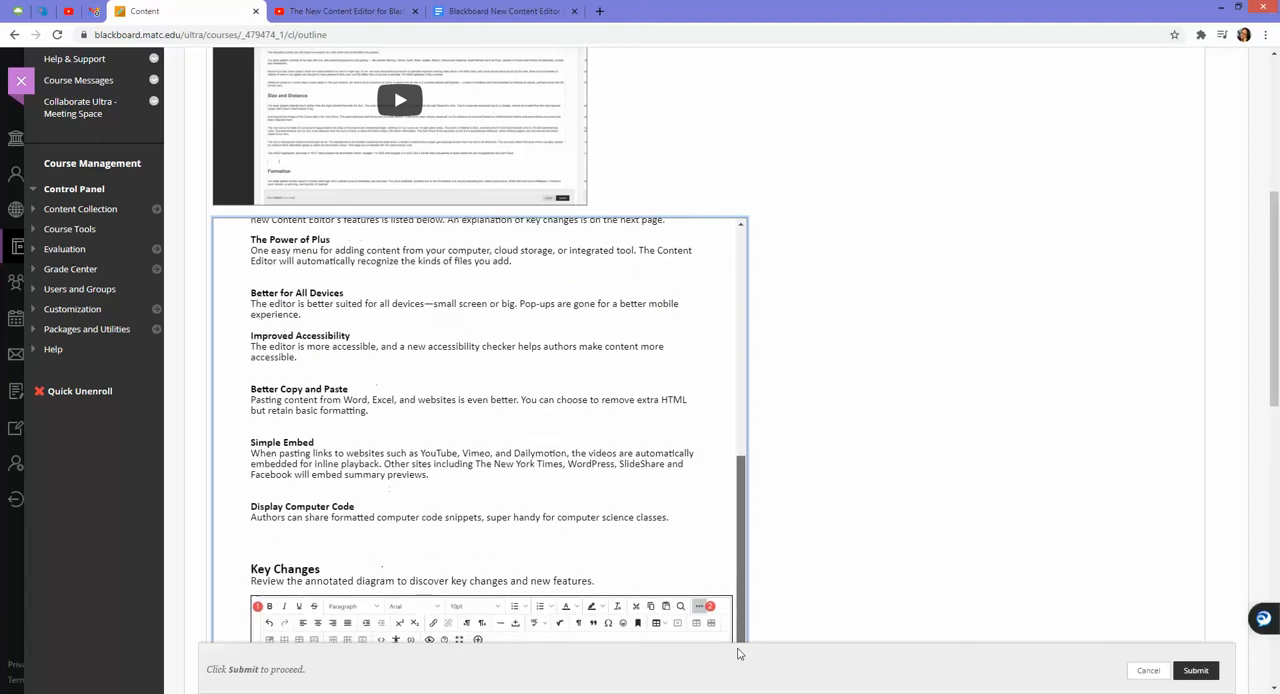
scroll(down, 3)
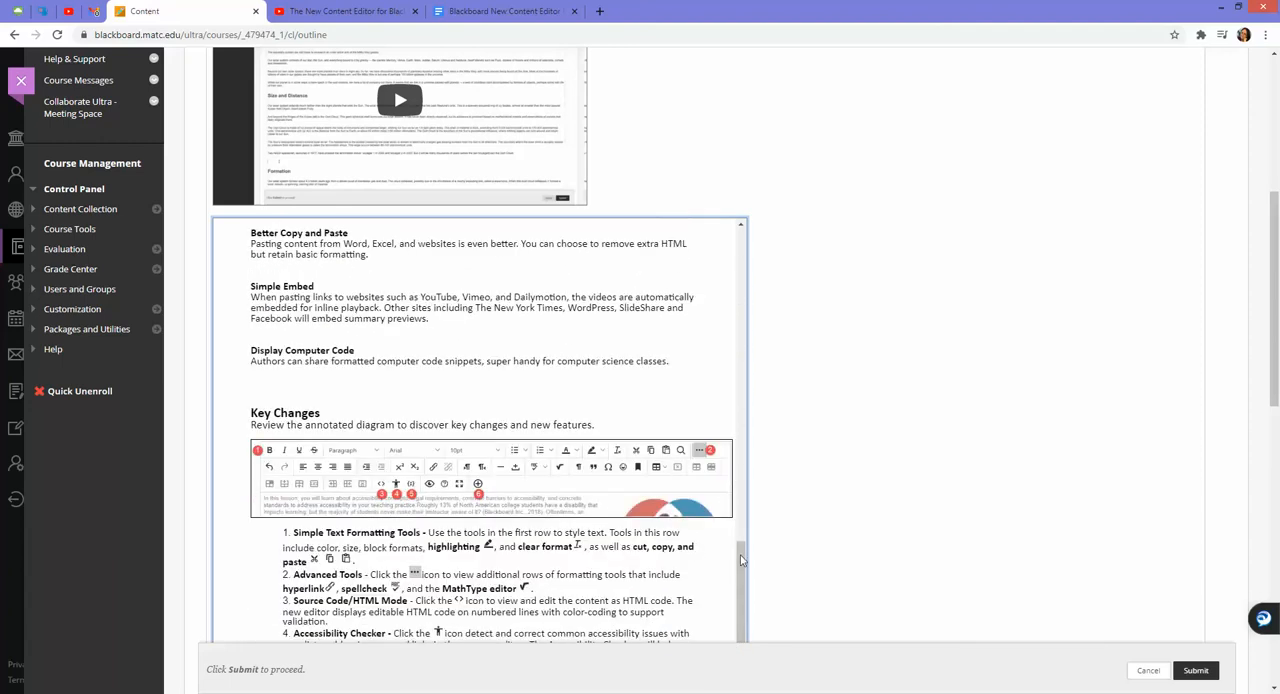
scroll(up, 3)
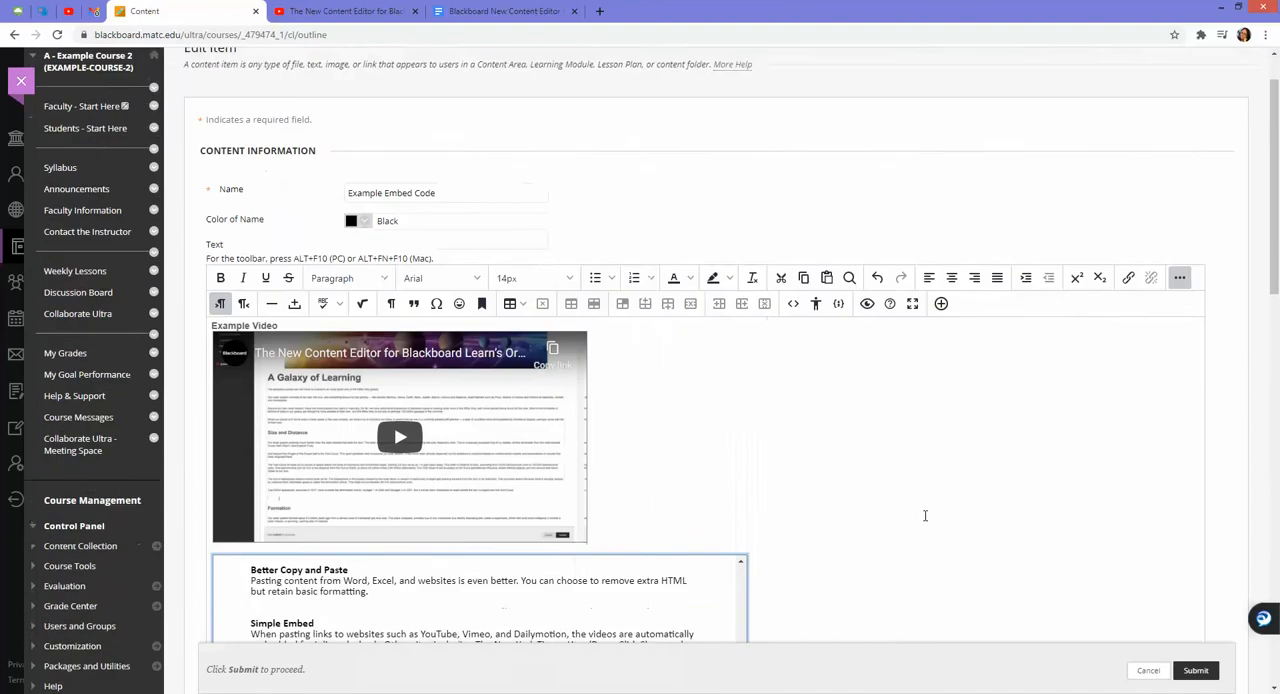
scroll(down, 3)
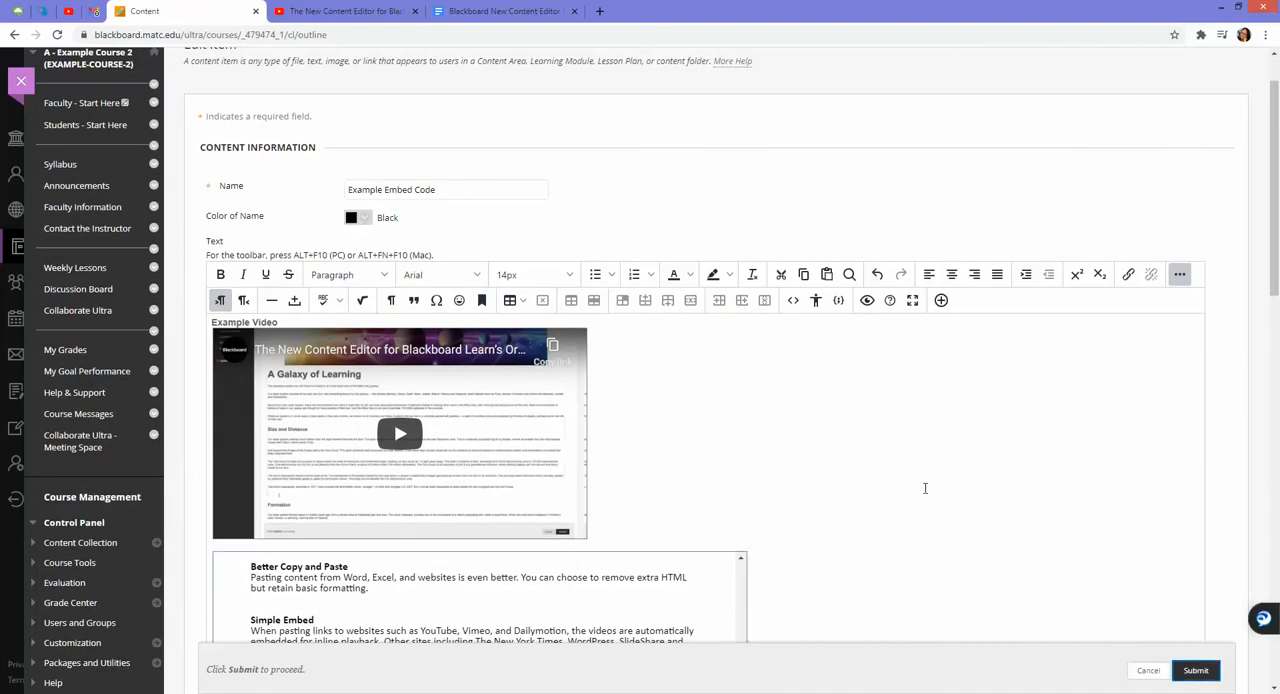
click(1195, 670)
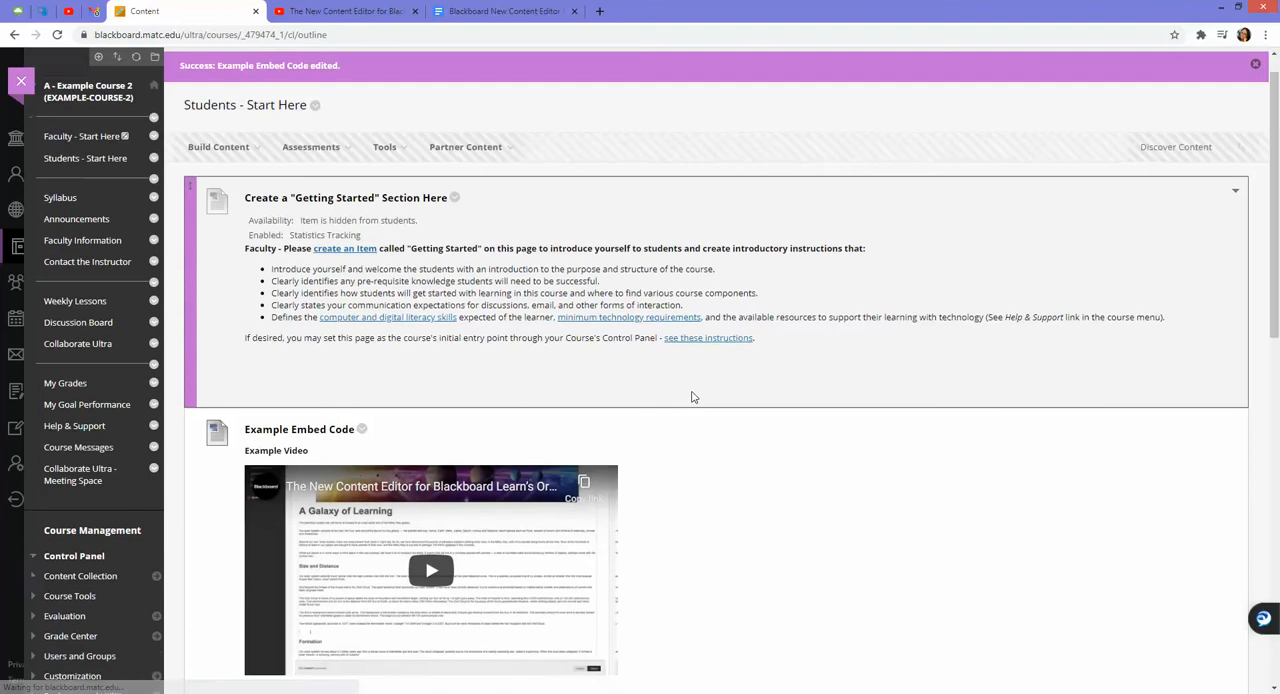
Scroll down the Students - Start Here page to view the Example Embed Code item
scroll(down, 3)
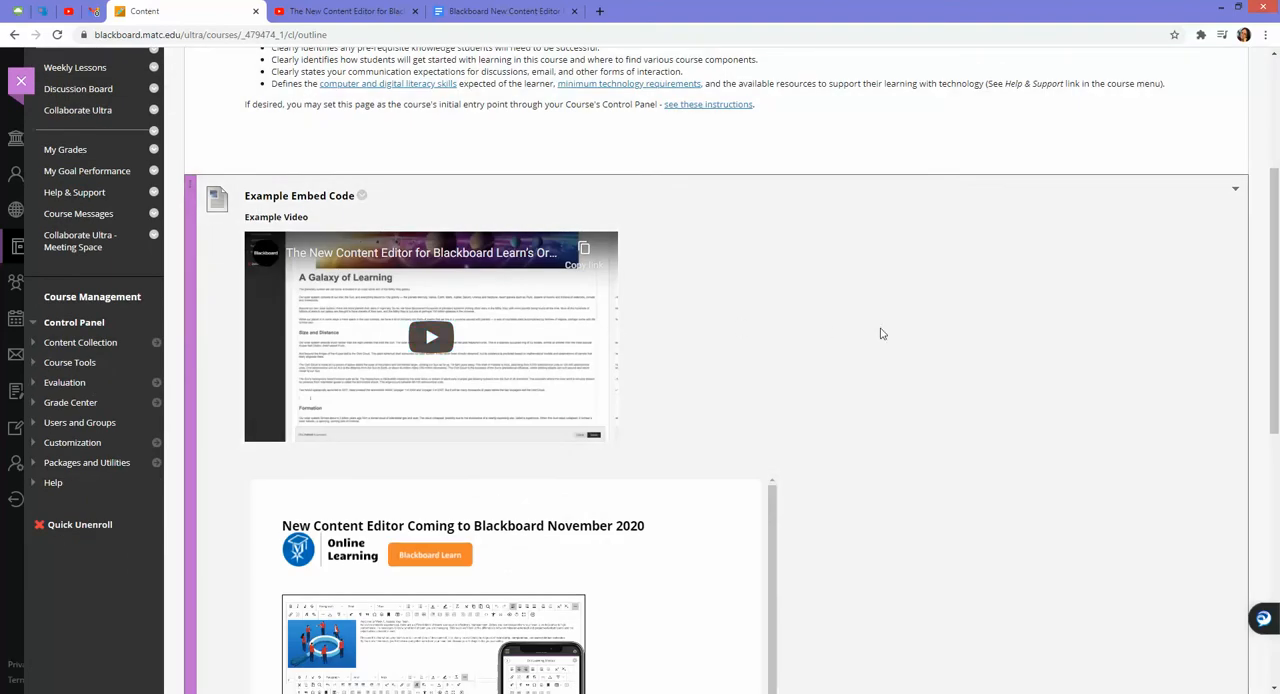
scroll(down, 3)
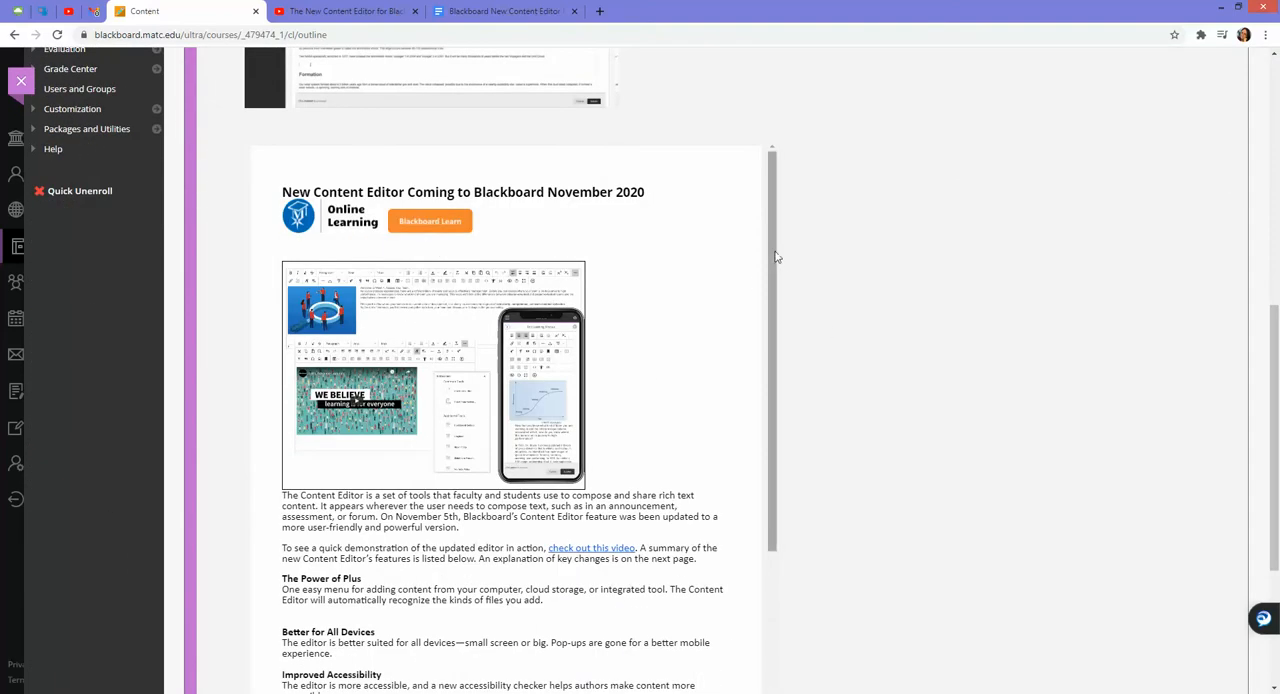
scroll(down, 3)
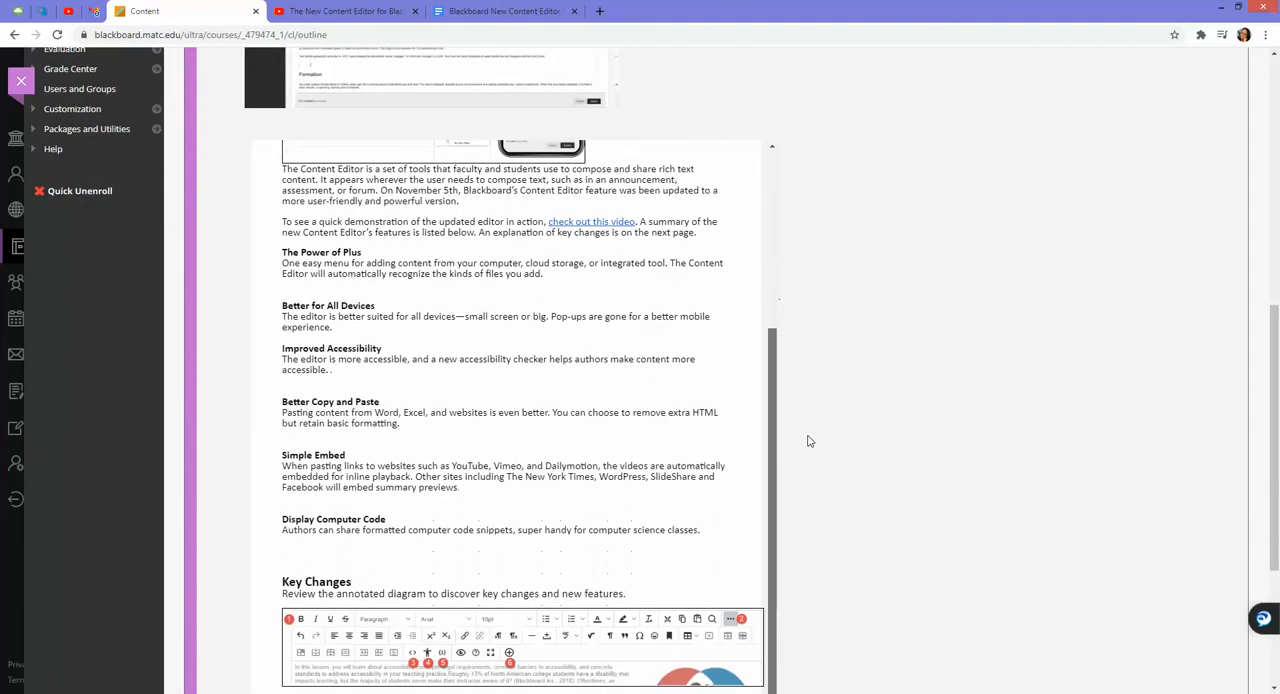